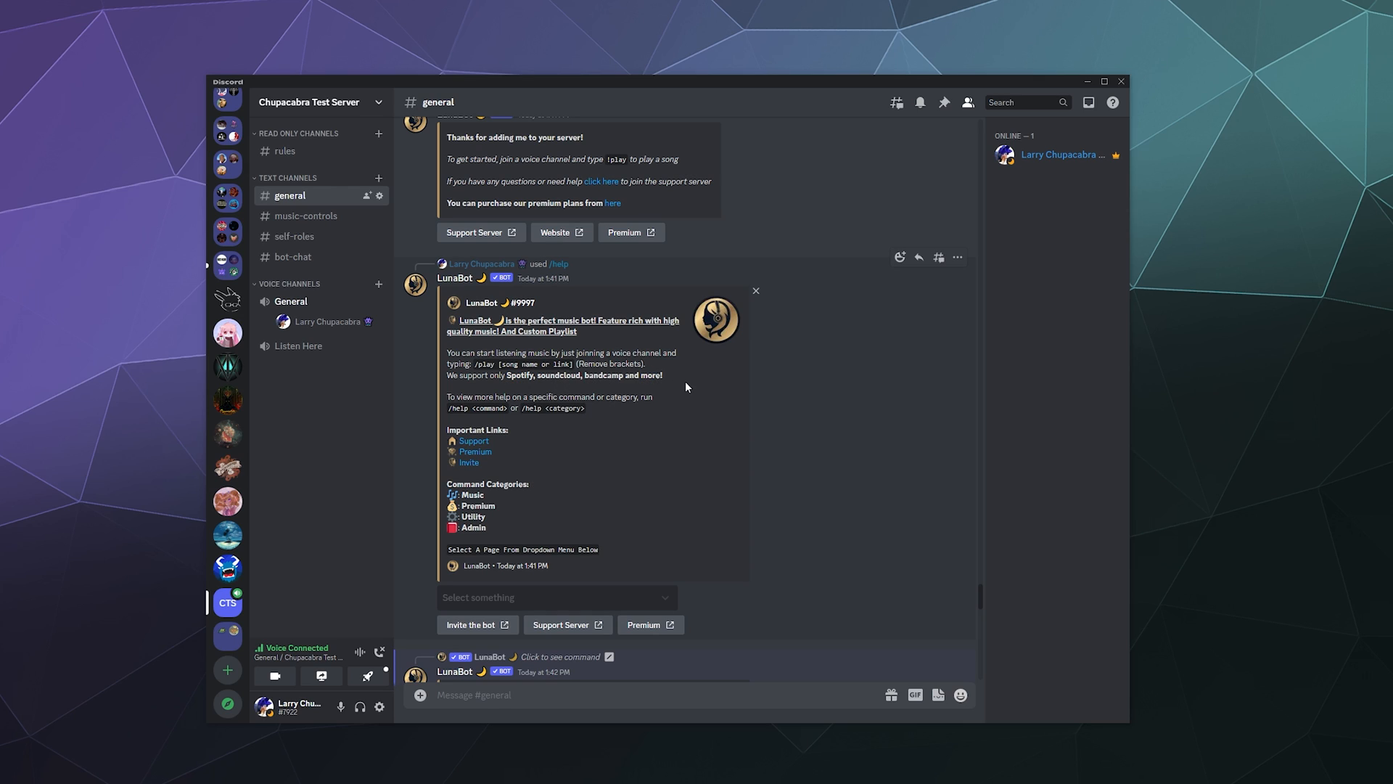
mouse_move(653, 388)
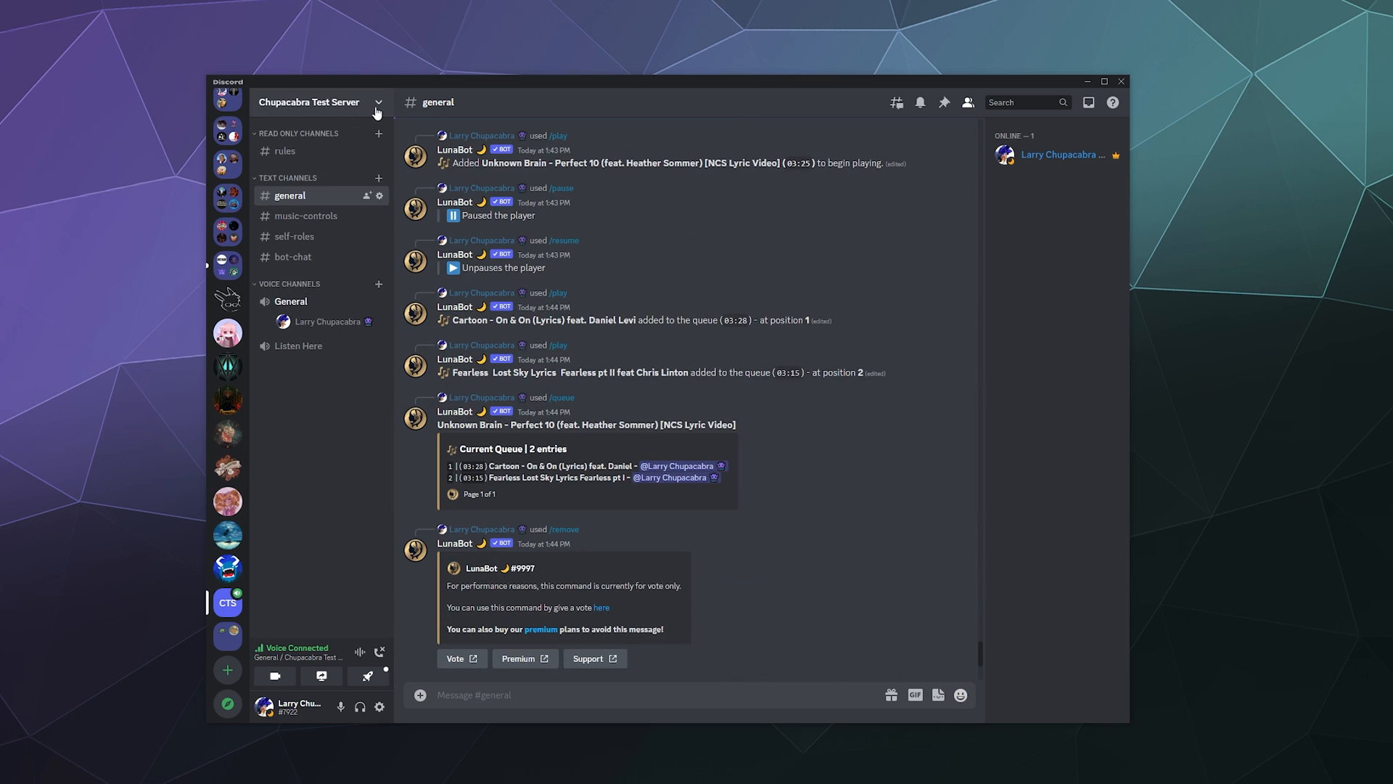
Open the server's App Directory from Server Settings and search for 'Luna' to find LunaBot.
click(316, 101)
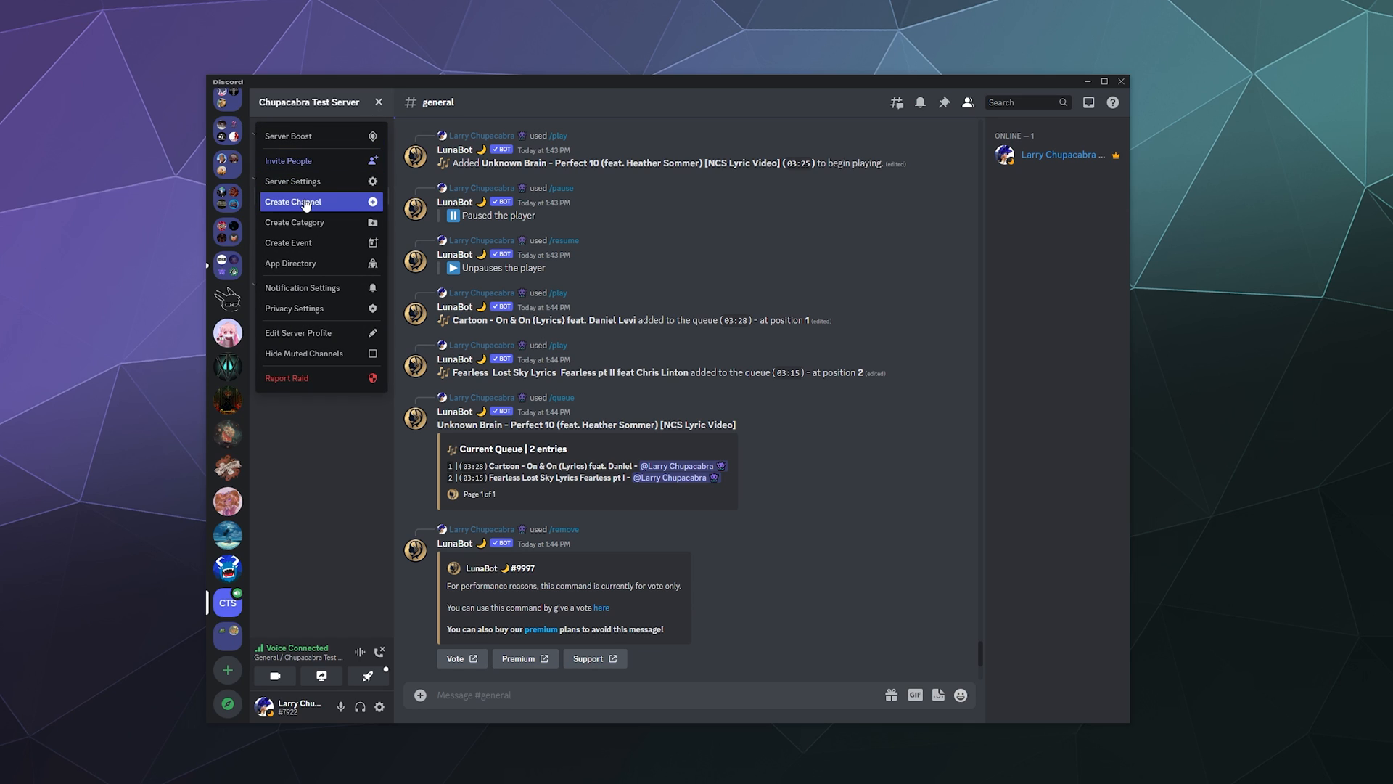
click(293, 182)
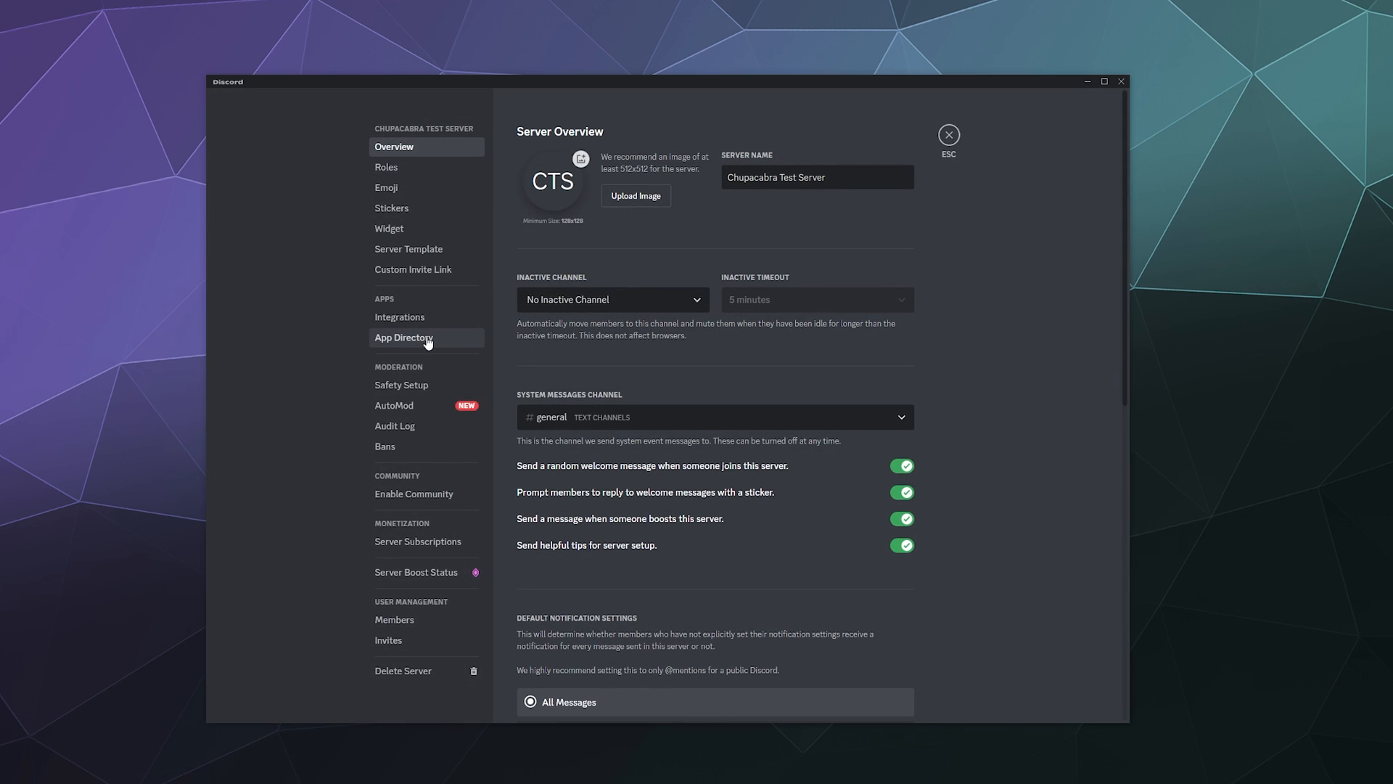
click(403, 339)
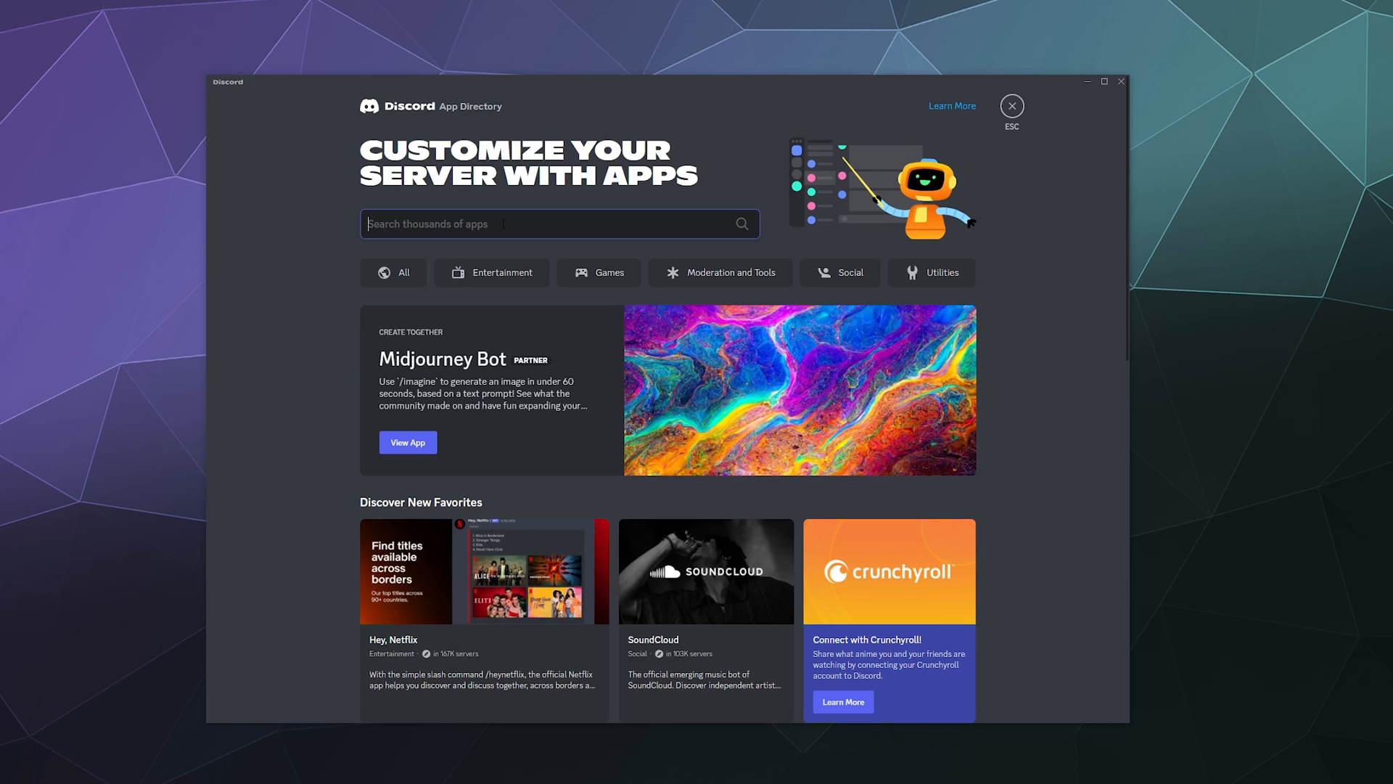
text(Luna)
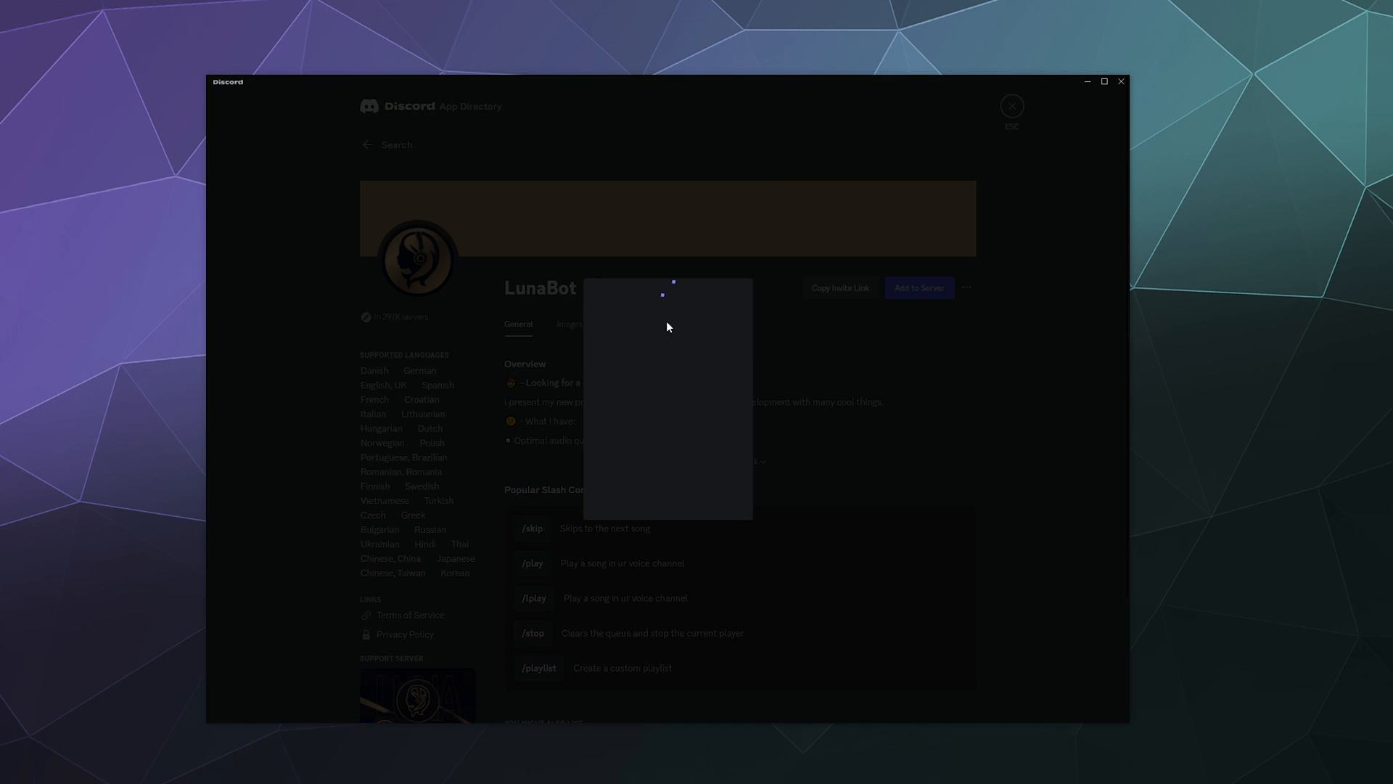
Authorize LunaBot for Chupacabra Test Server with its requested permissions.
click(666, 496)
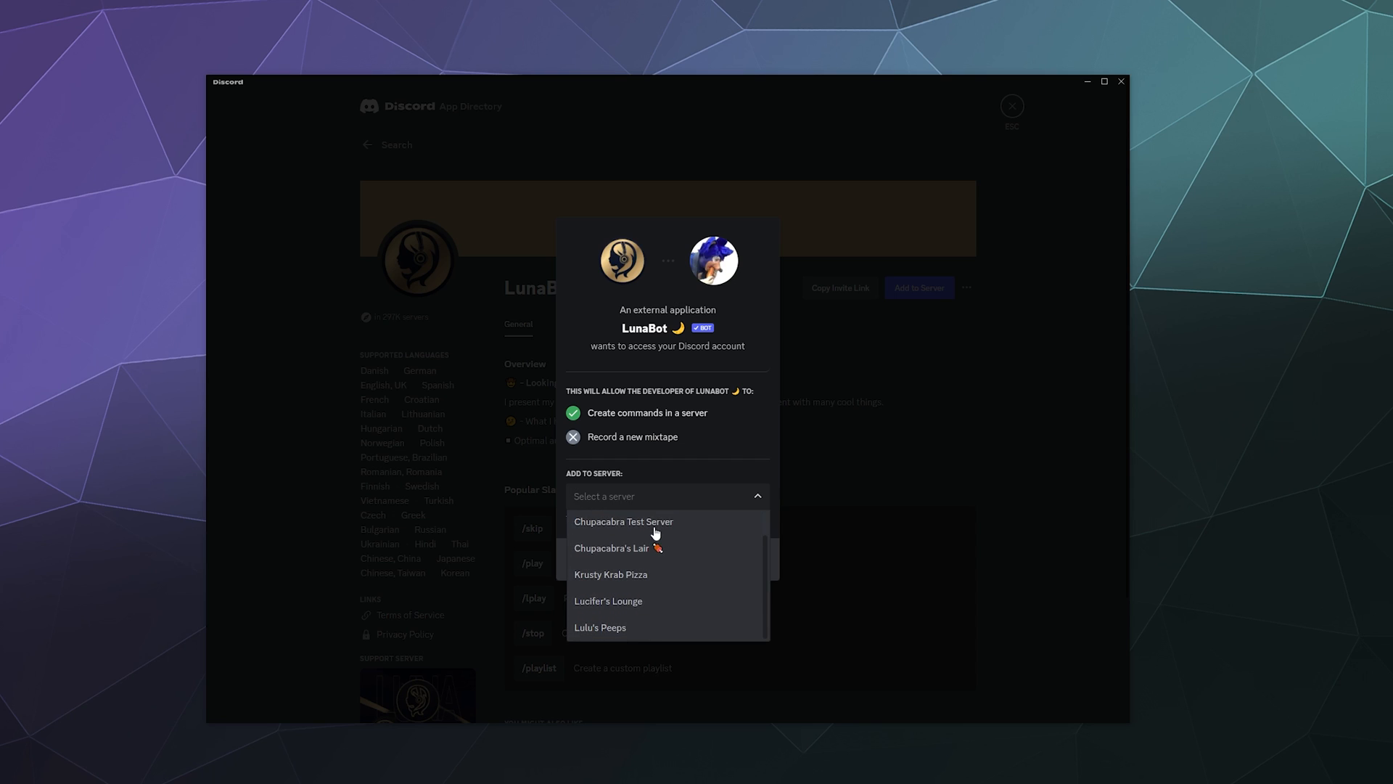
click(624, 522)
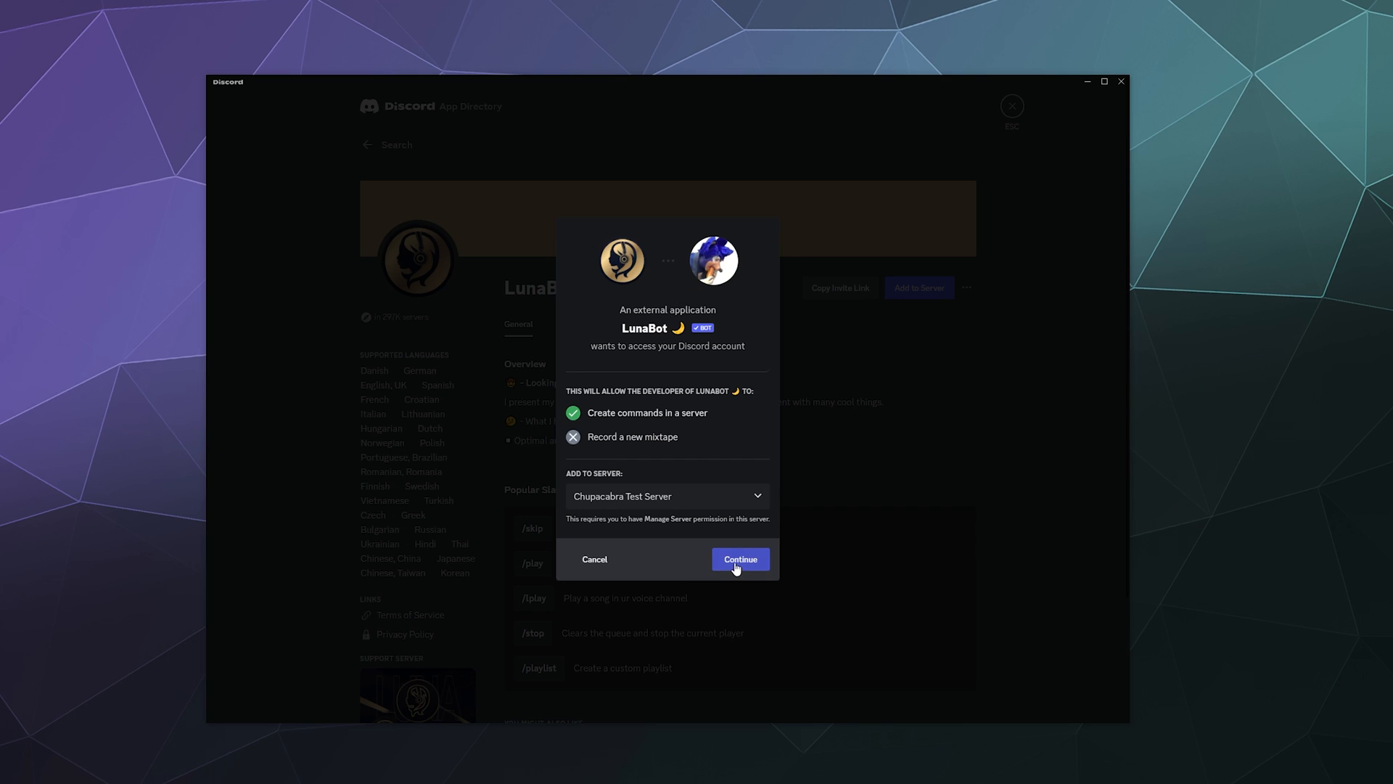
click(739, 559)
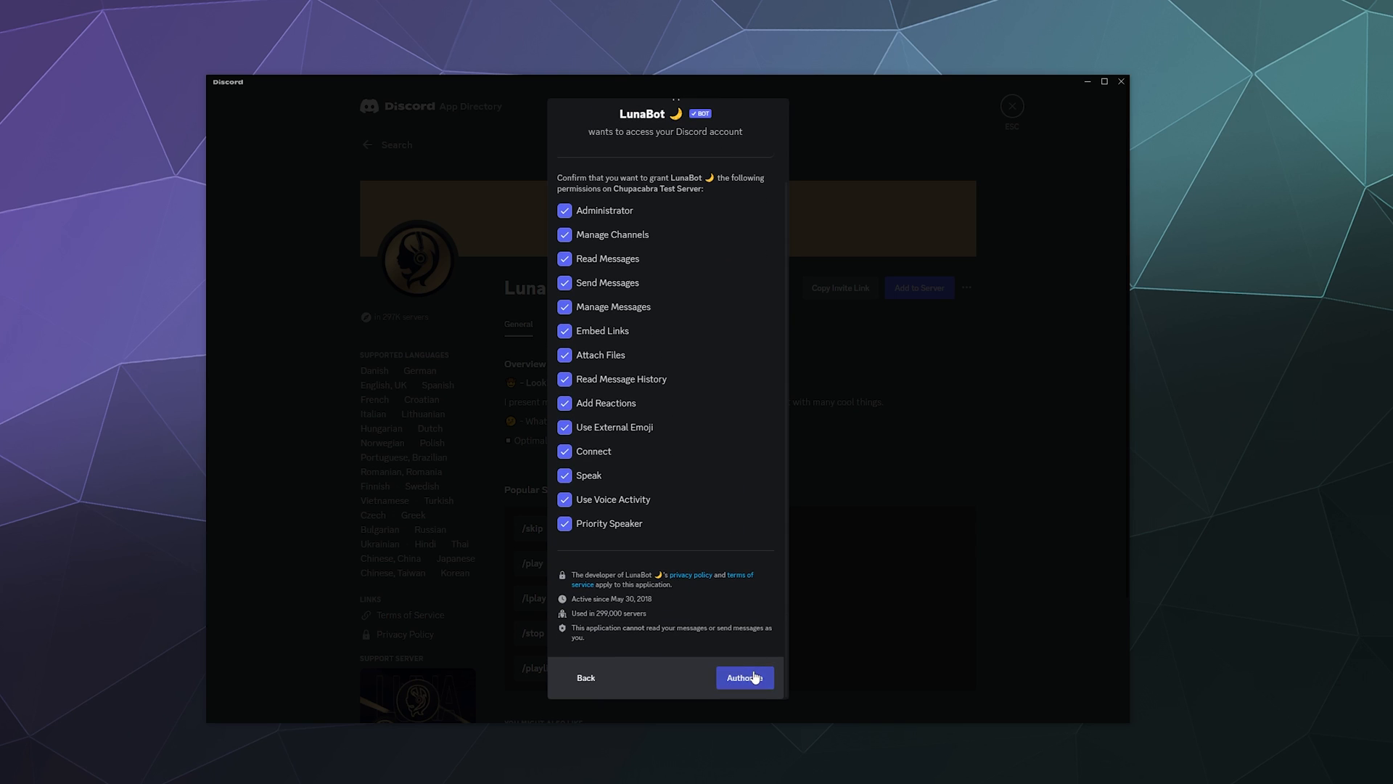
click(744, 677)
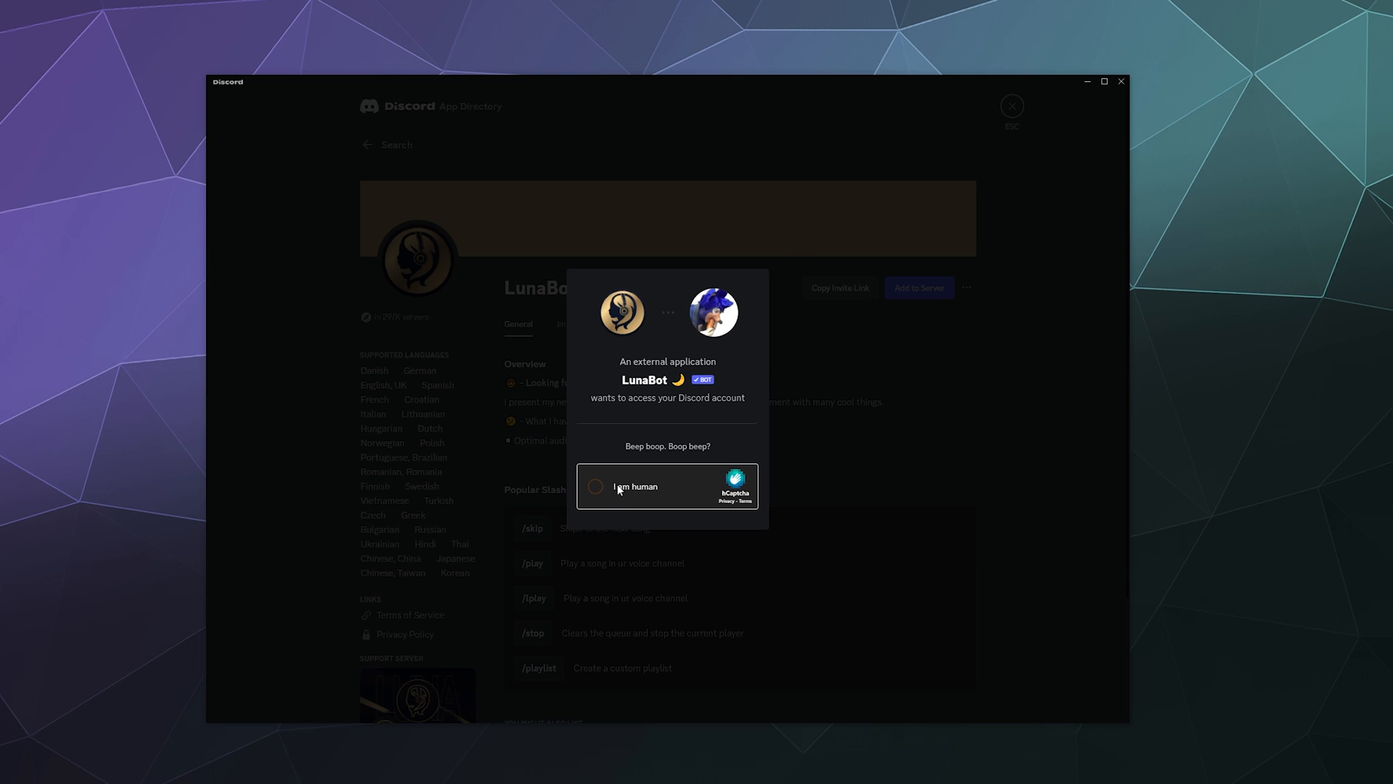
Pass the hCaptcha rounds (hedgehogs, apples, pineapples) and close LunaBot's Authorized confirmation.
click(595, 486)
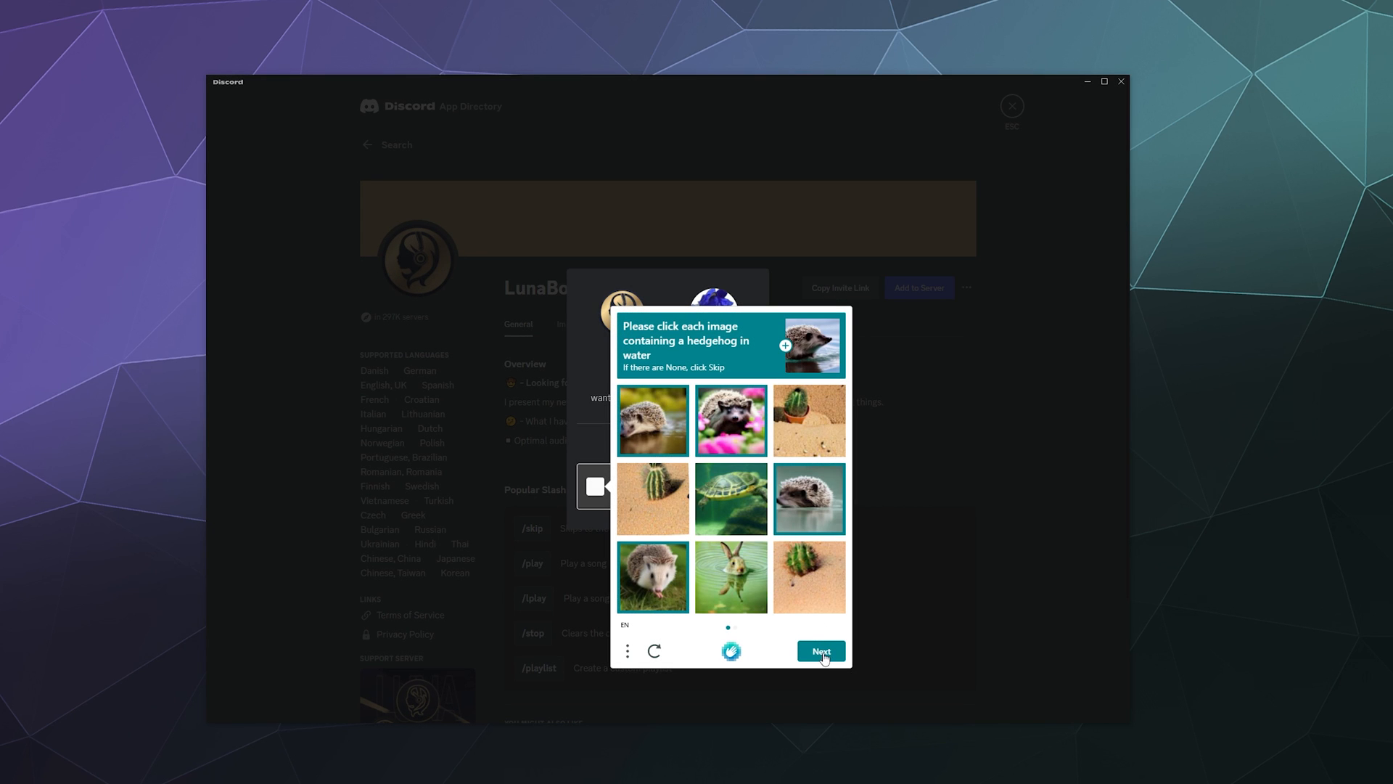
click(819, 651)
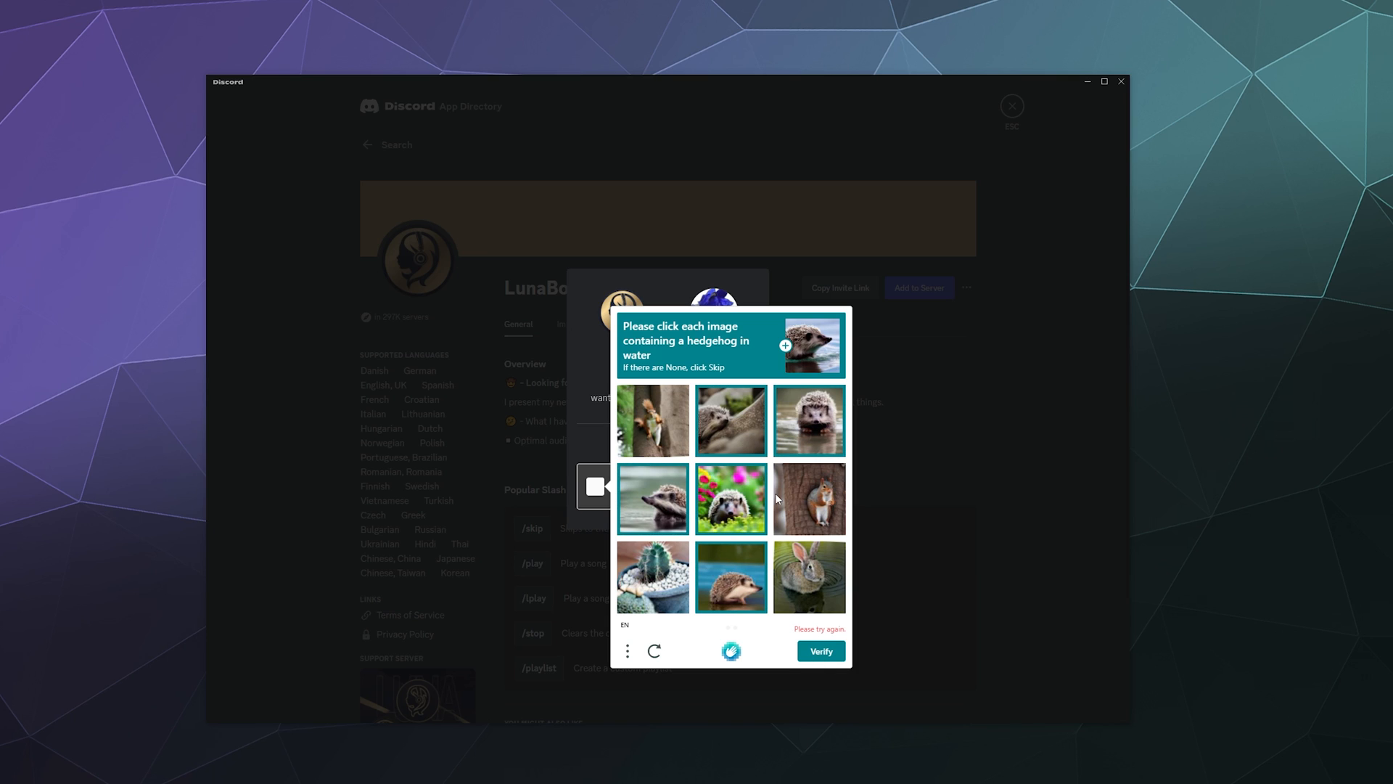
click(818, 650)
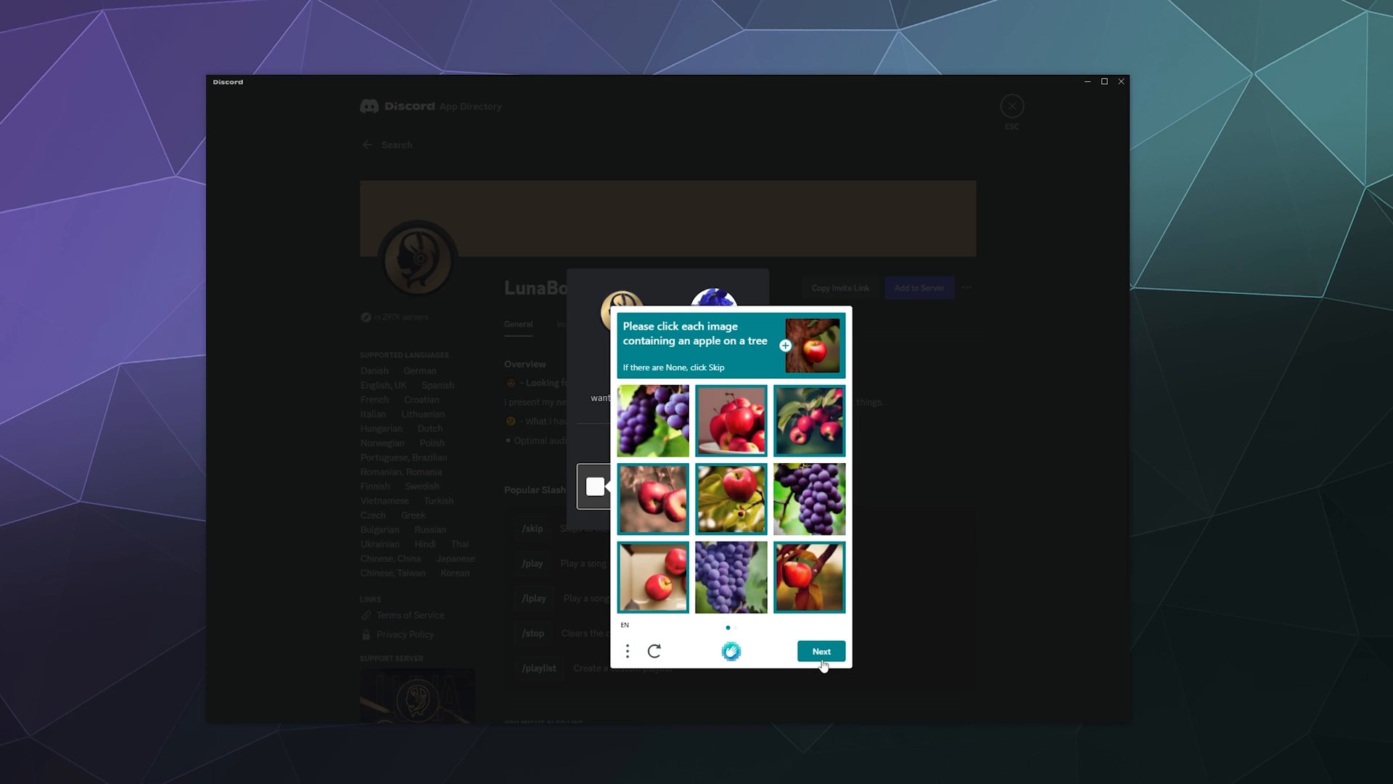
click(820, 650)
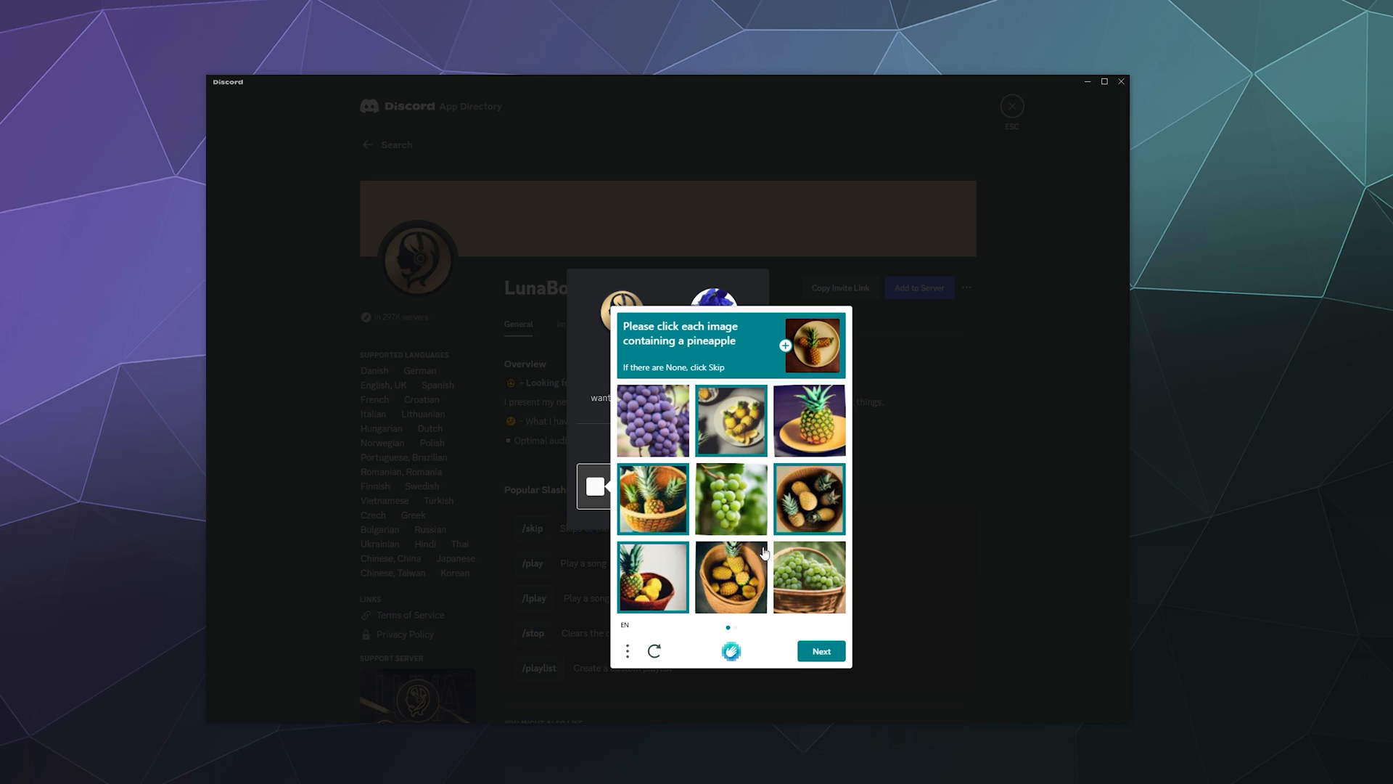
click(819, 650)
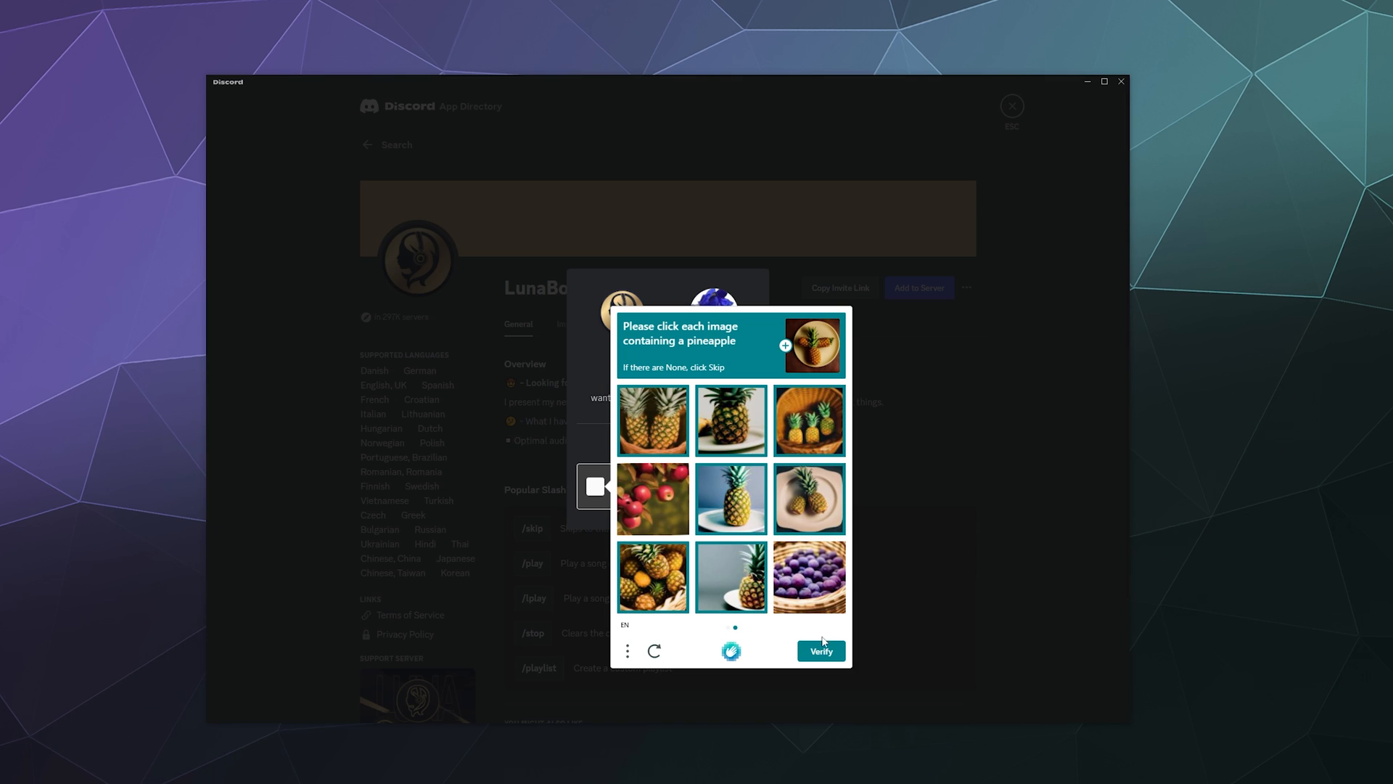
click(818, 650)
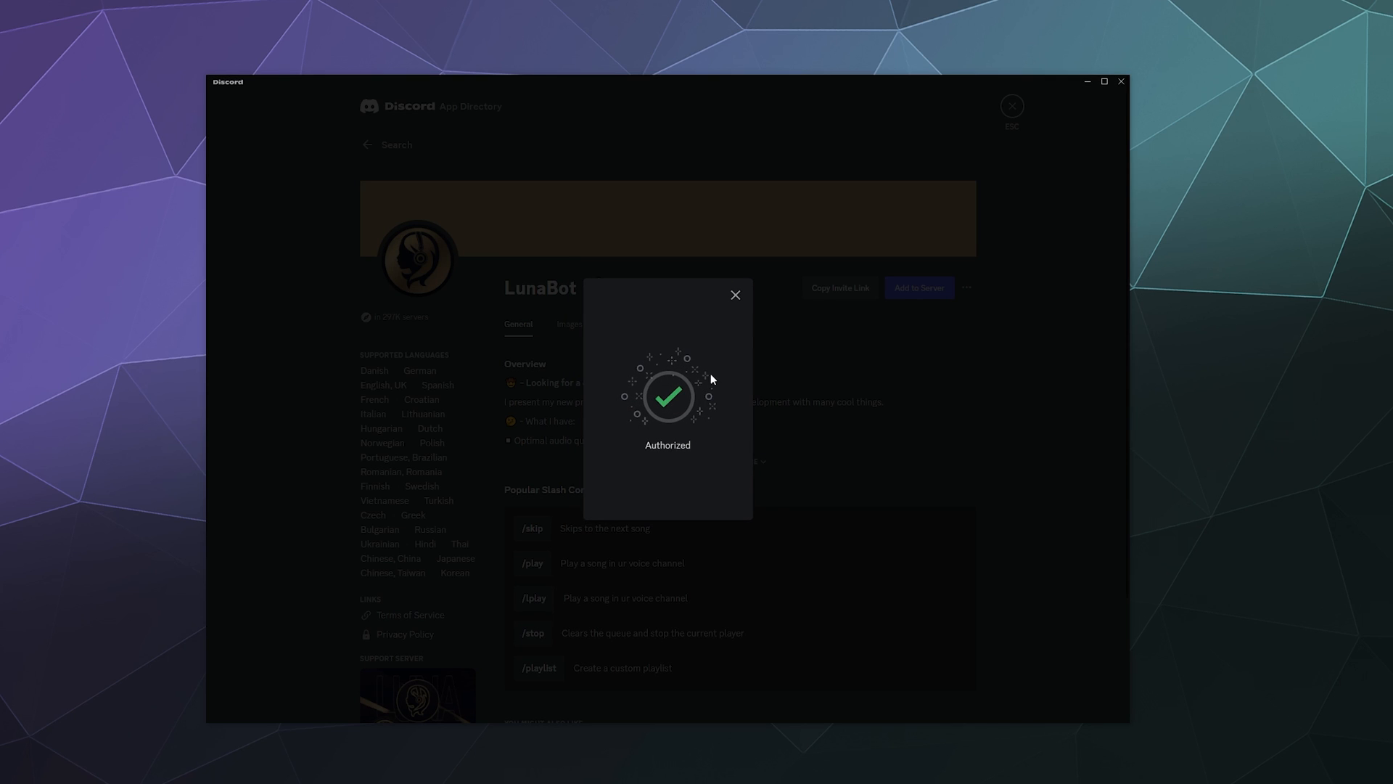
click(735, 294)
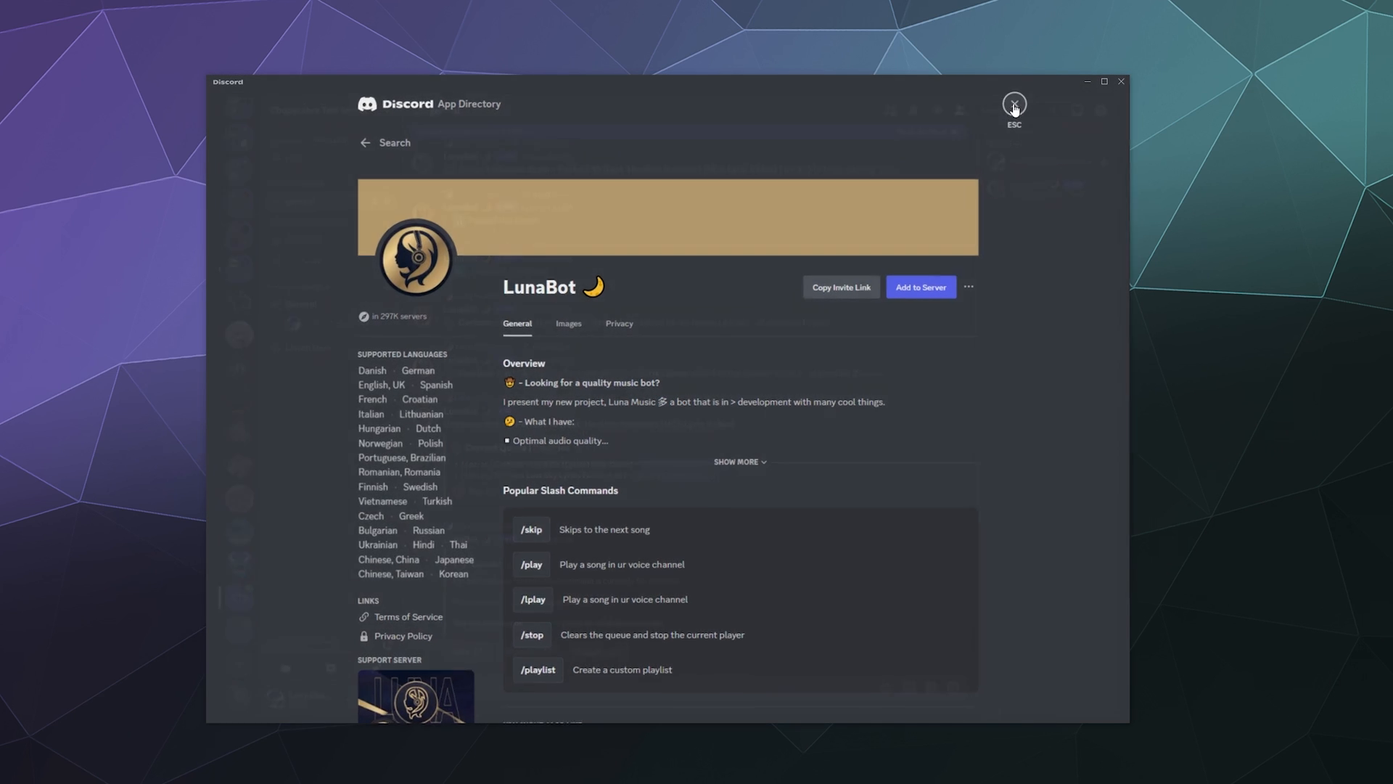
Close the App Directory and send /help in #general.
click(1013, 104)
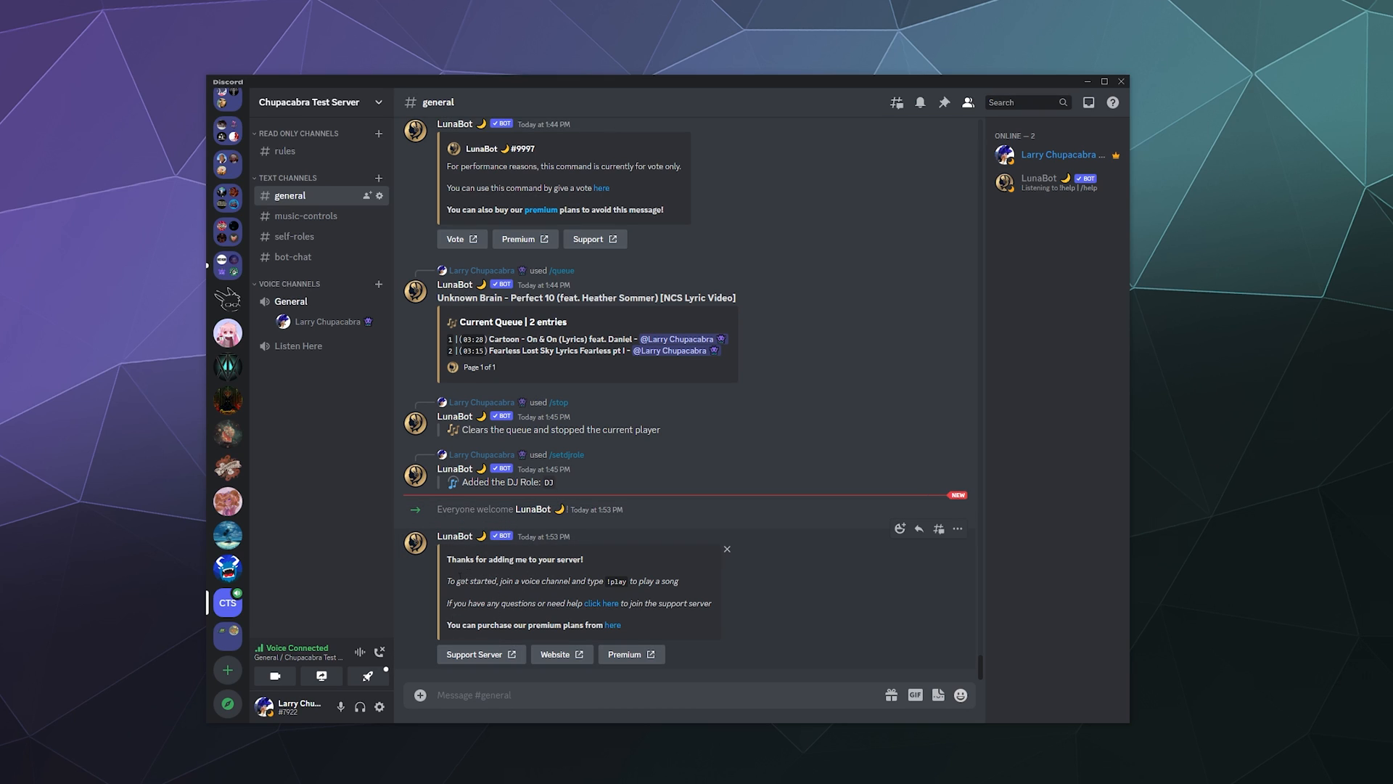
mouse_move(625, 579)
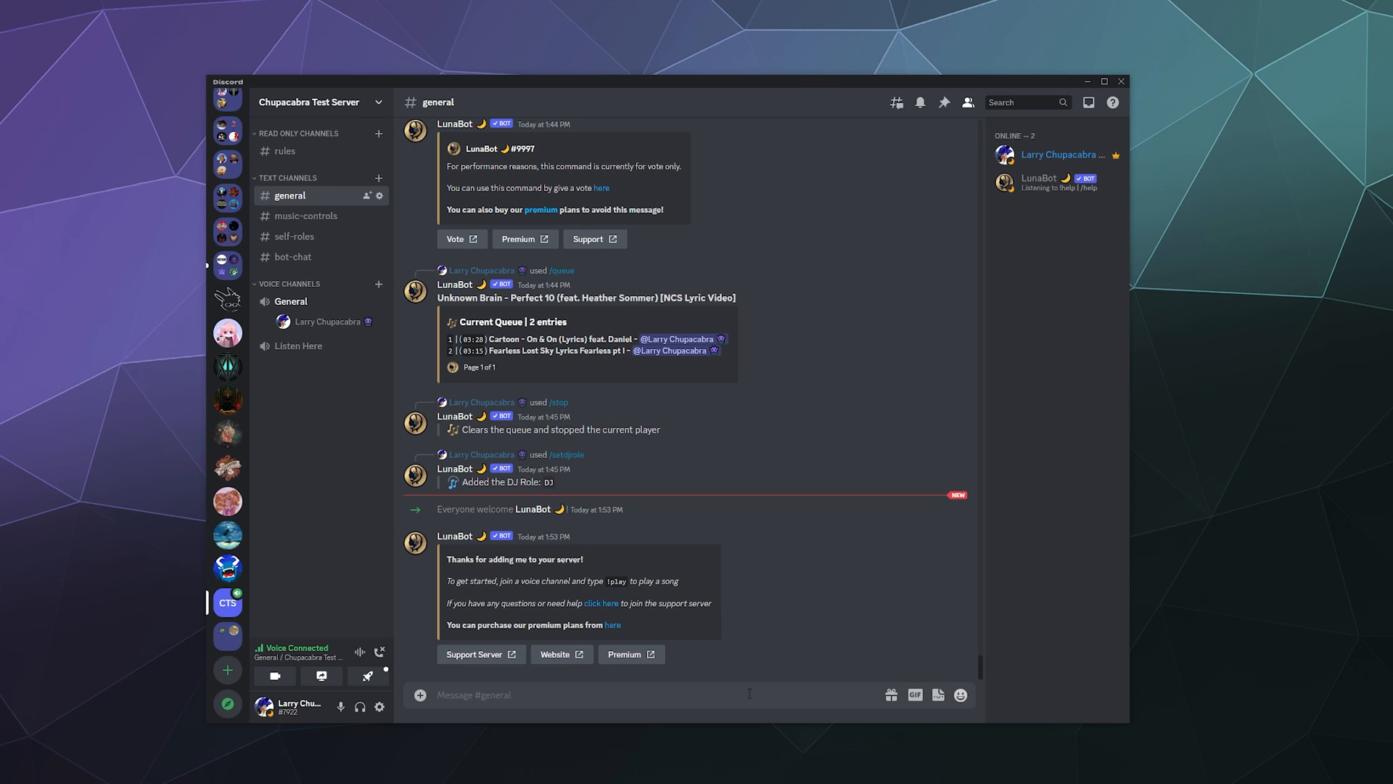
text(/help)
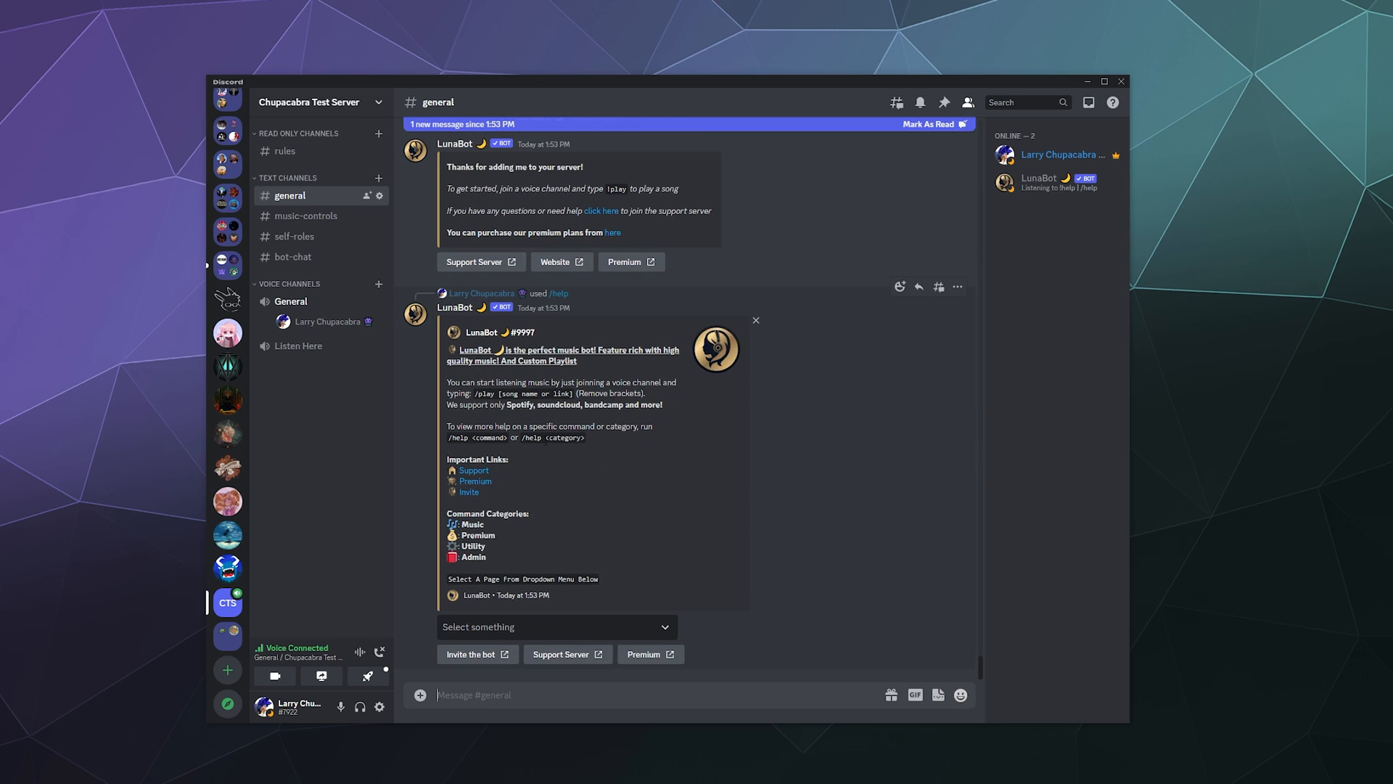
mouse_move(538, 448)
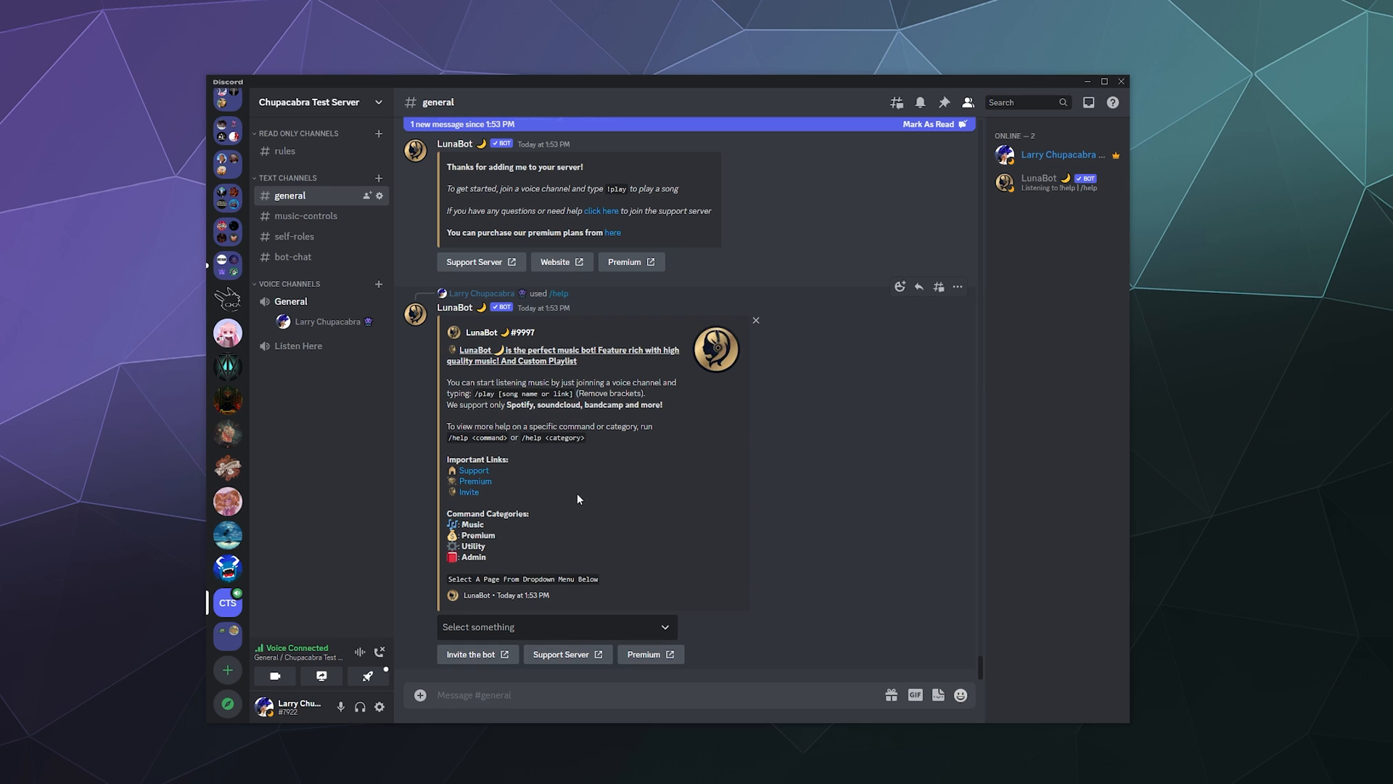
Show LunaBot's Music (27) and Premium (6) command lists via the help dropdown.
click(557, 626)
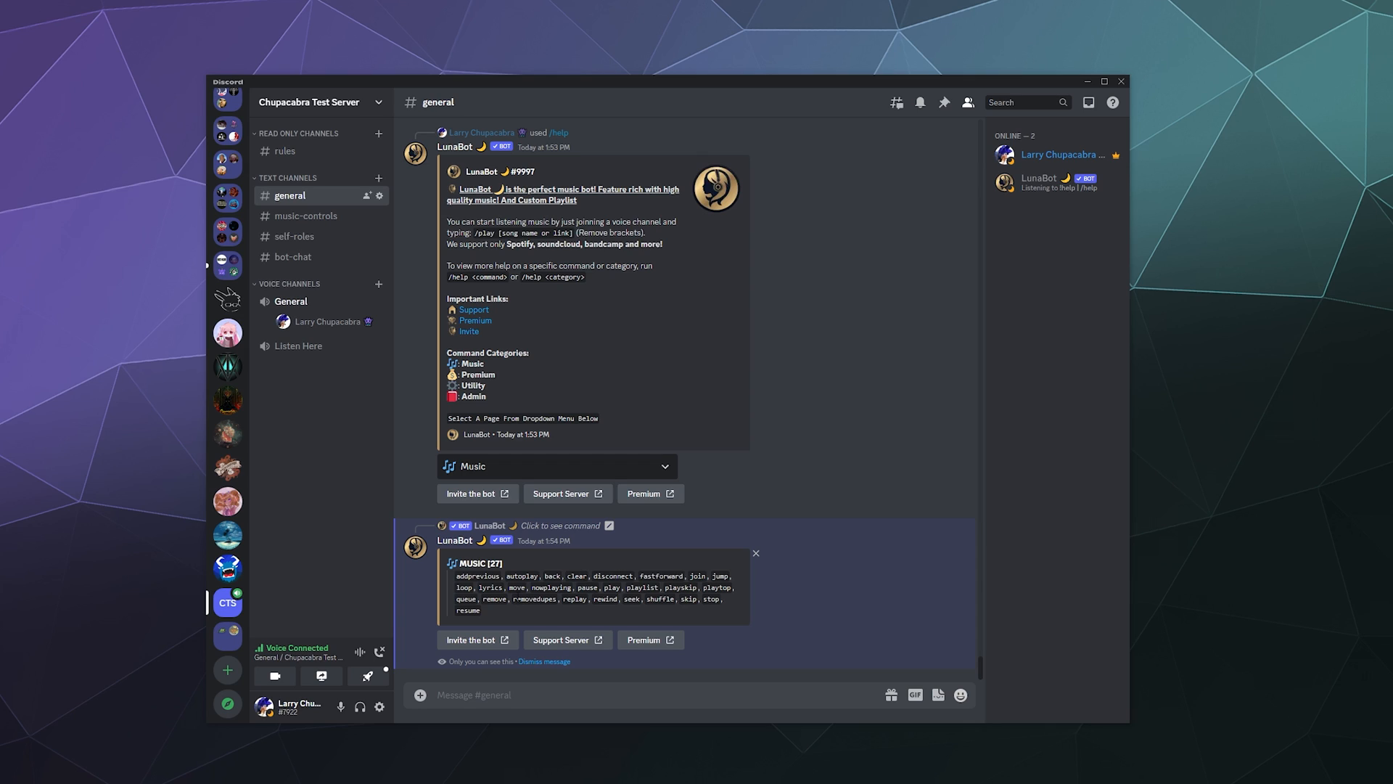
mouse_move(518, 598)
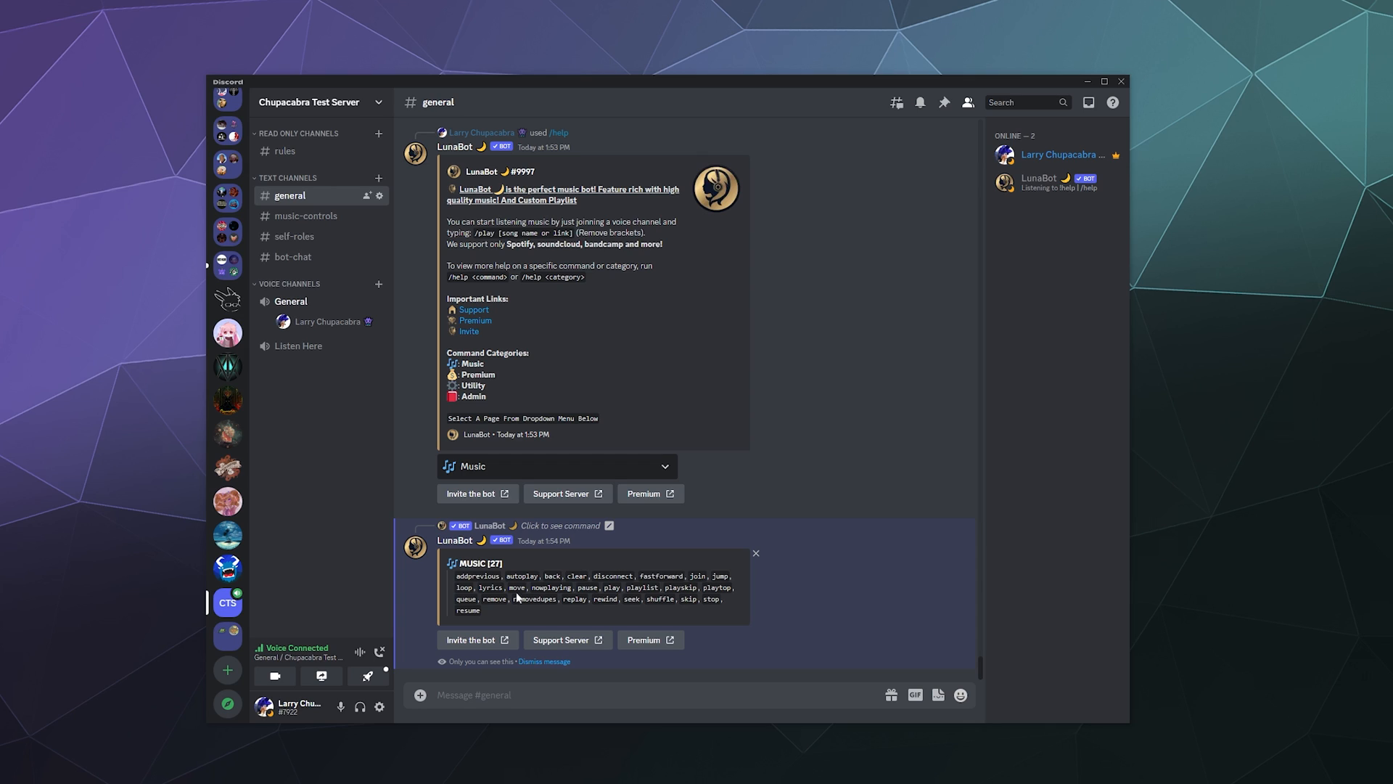
click(556, 466)
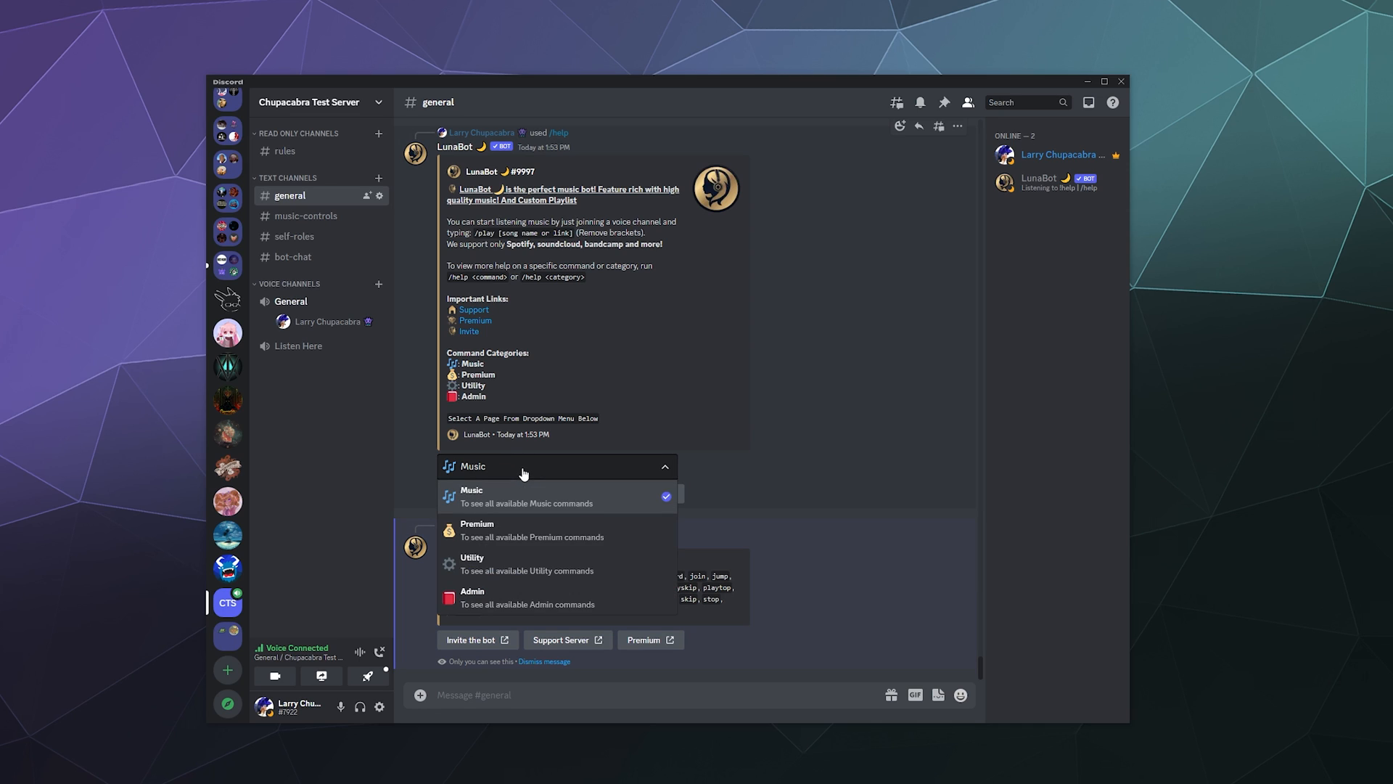
click(478, 529)
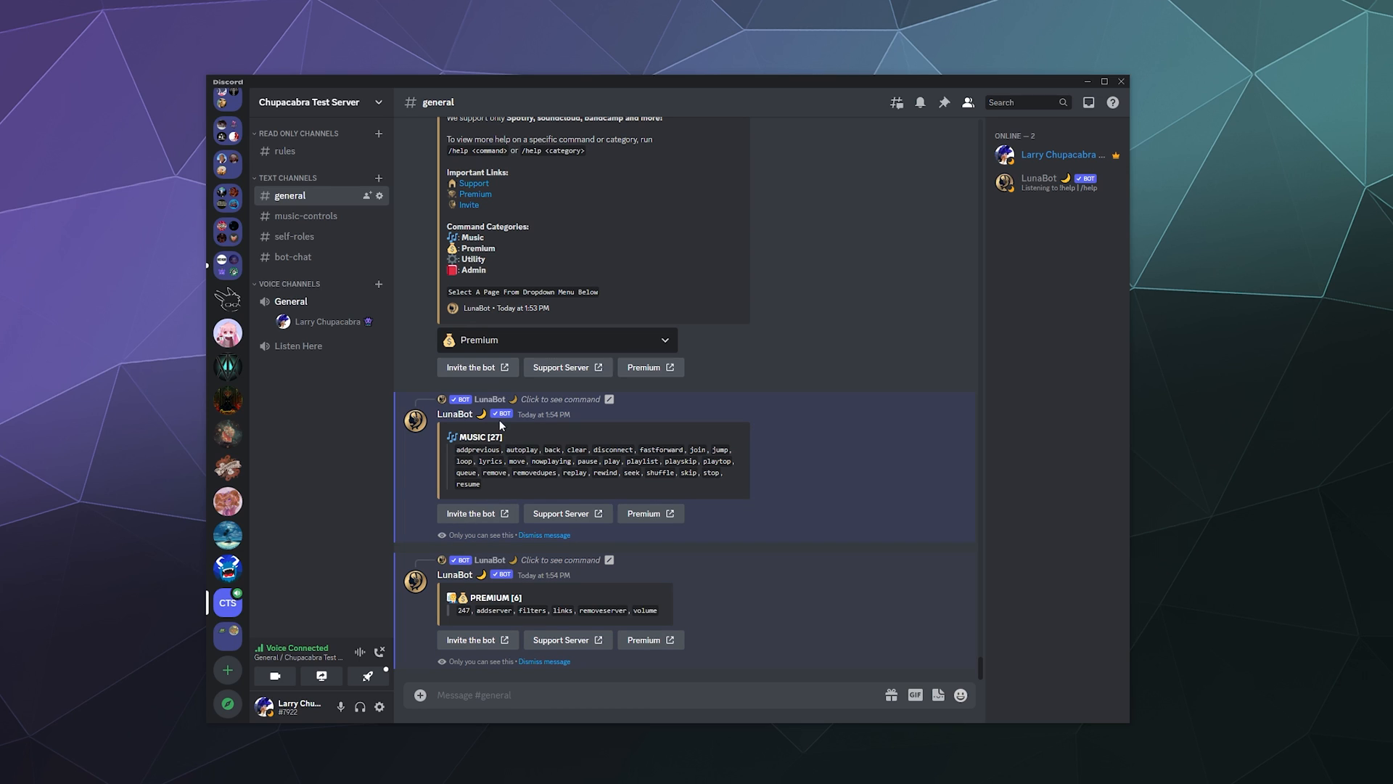
Show the Utility (10) and Admin (7) command lists, then start typing /play.
click(557, 340)
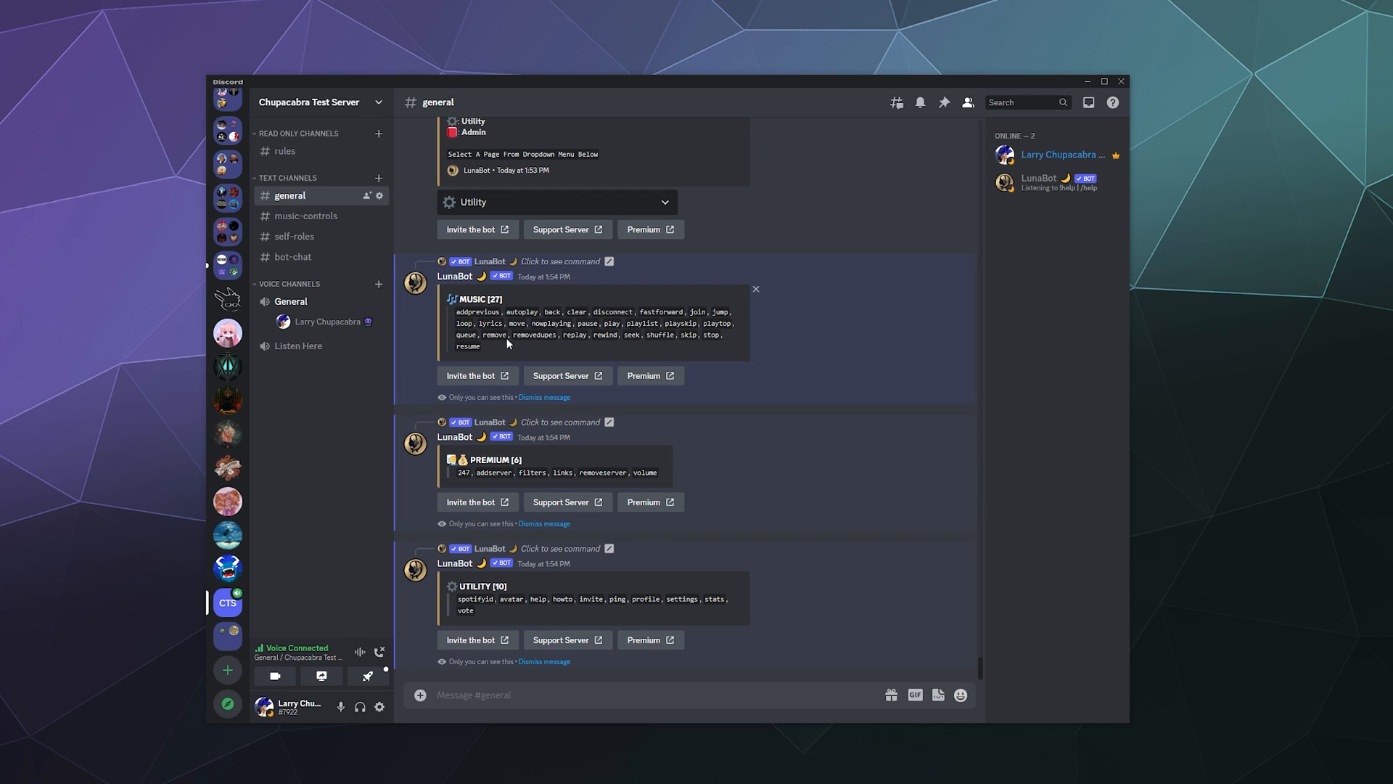
click(557, 201)
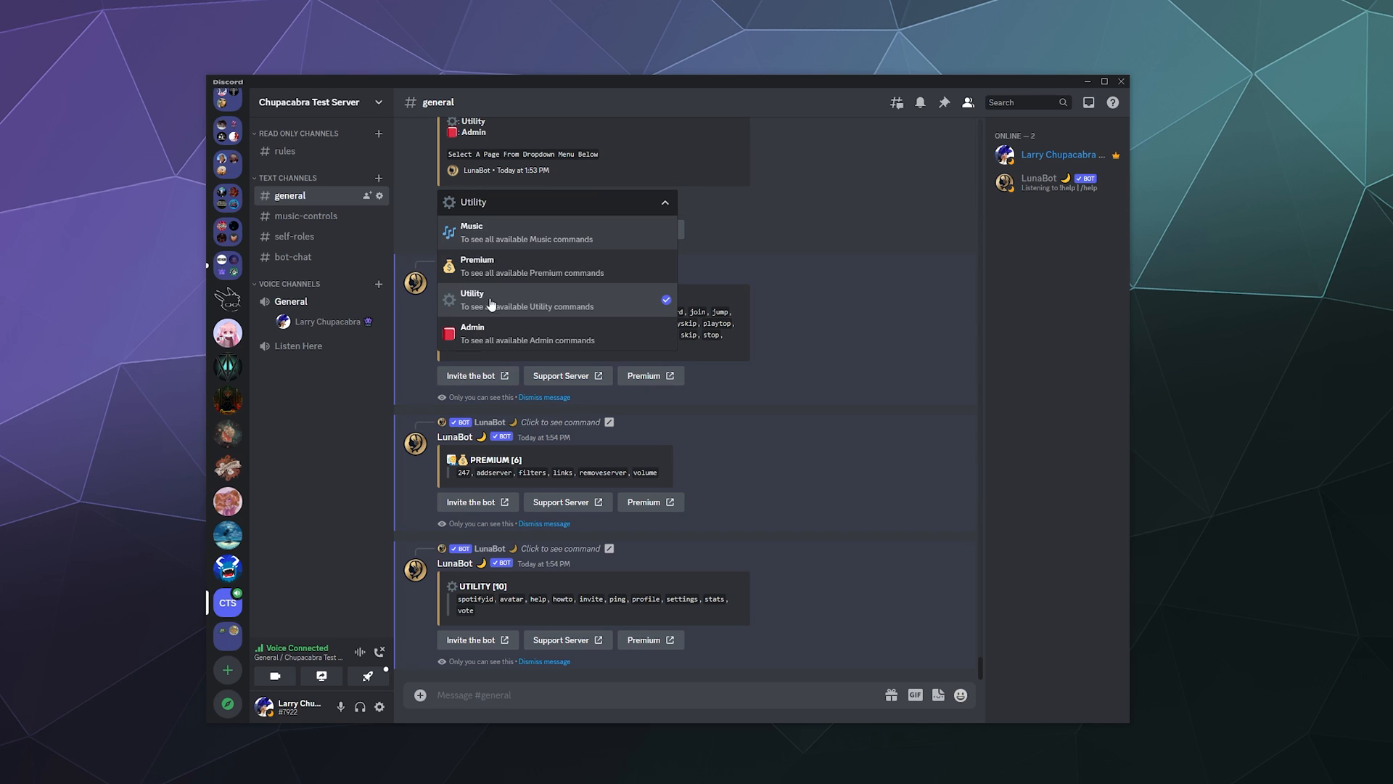
click(471, 230)
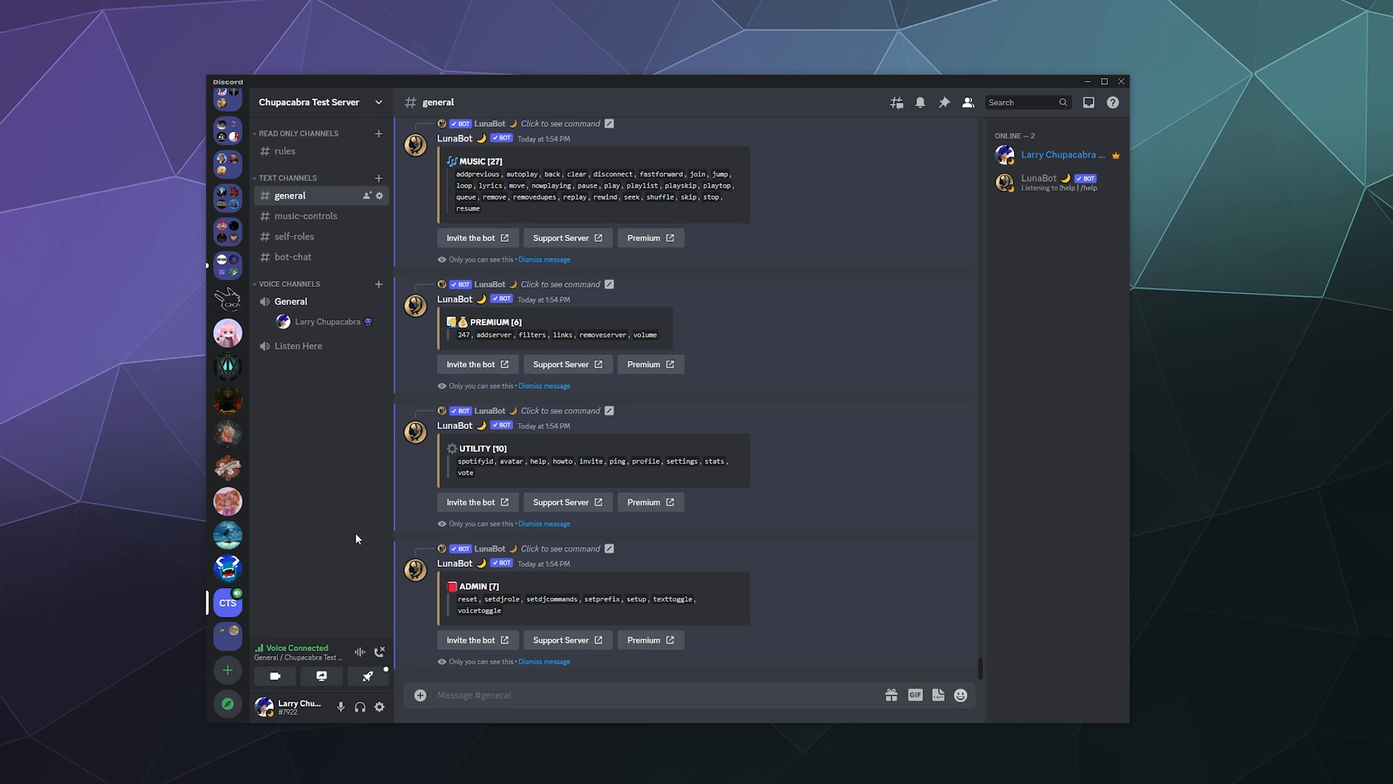
mouse_move(354, 536)
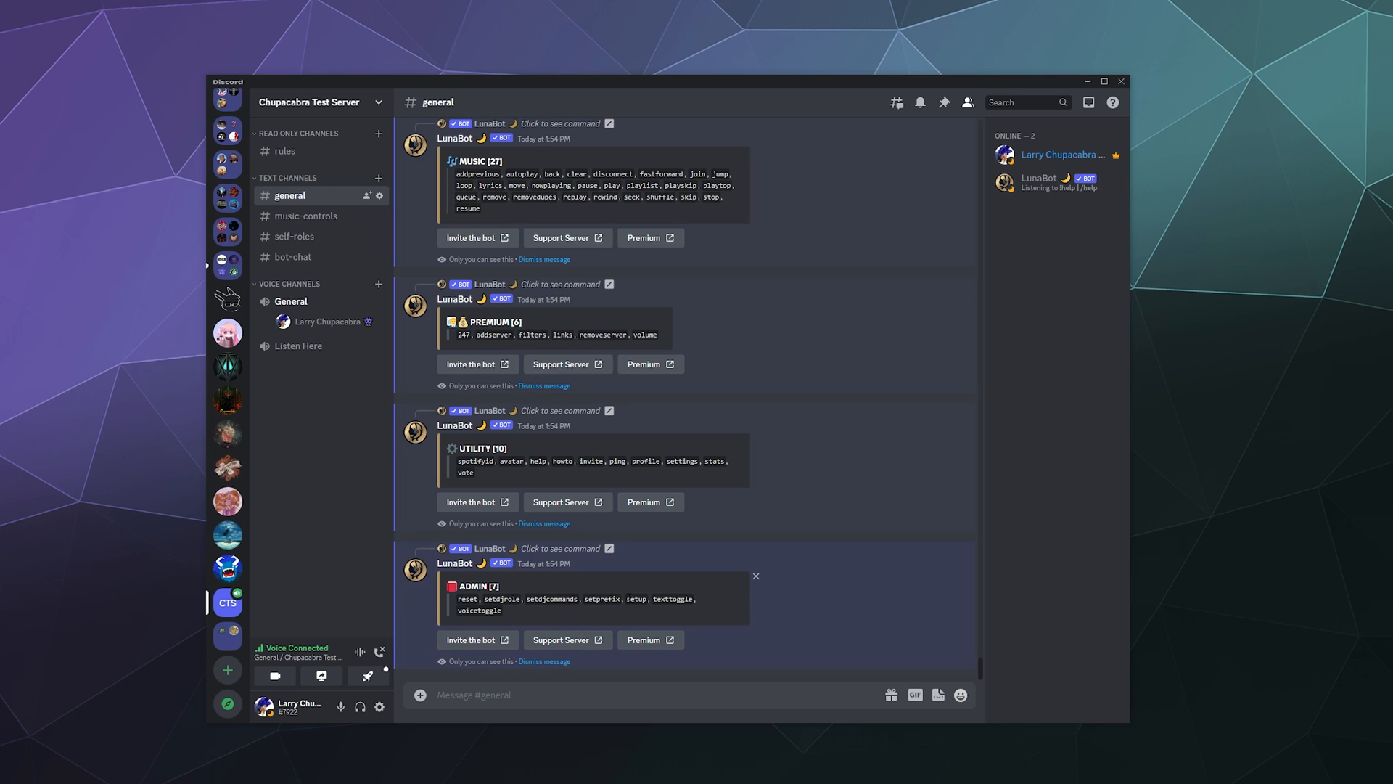
double_click(677, 599)
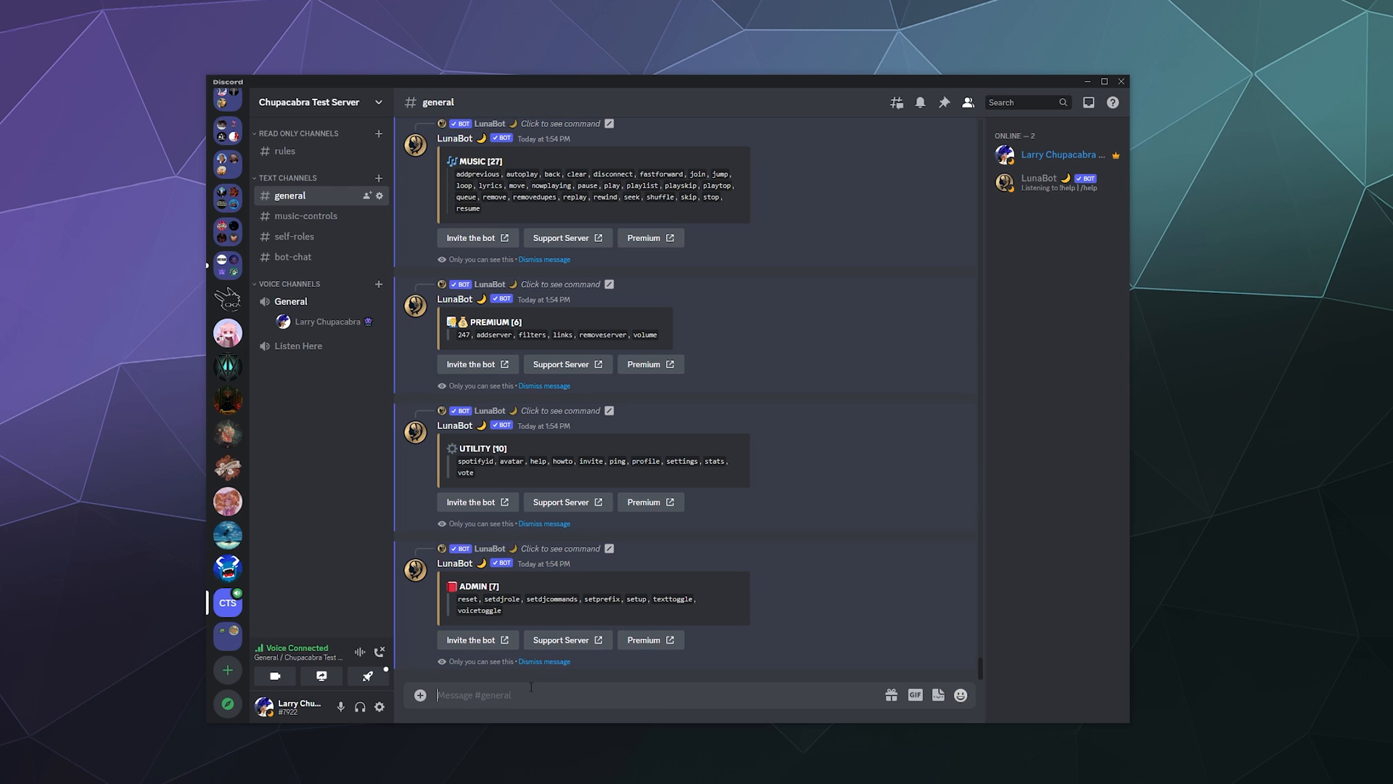
mouse_move(352, 473)
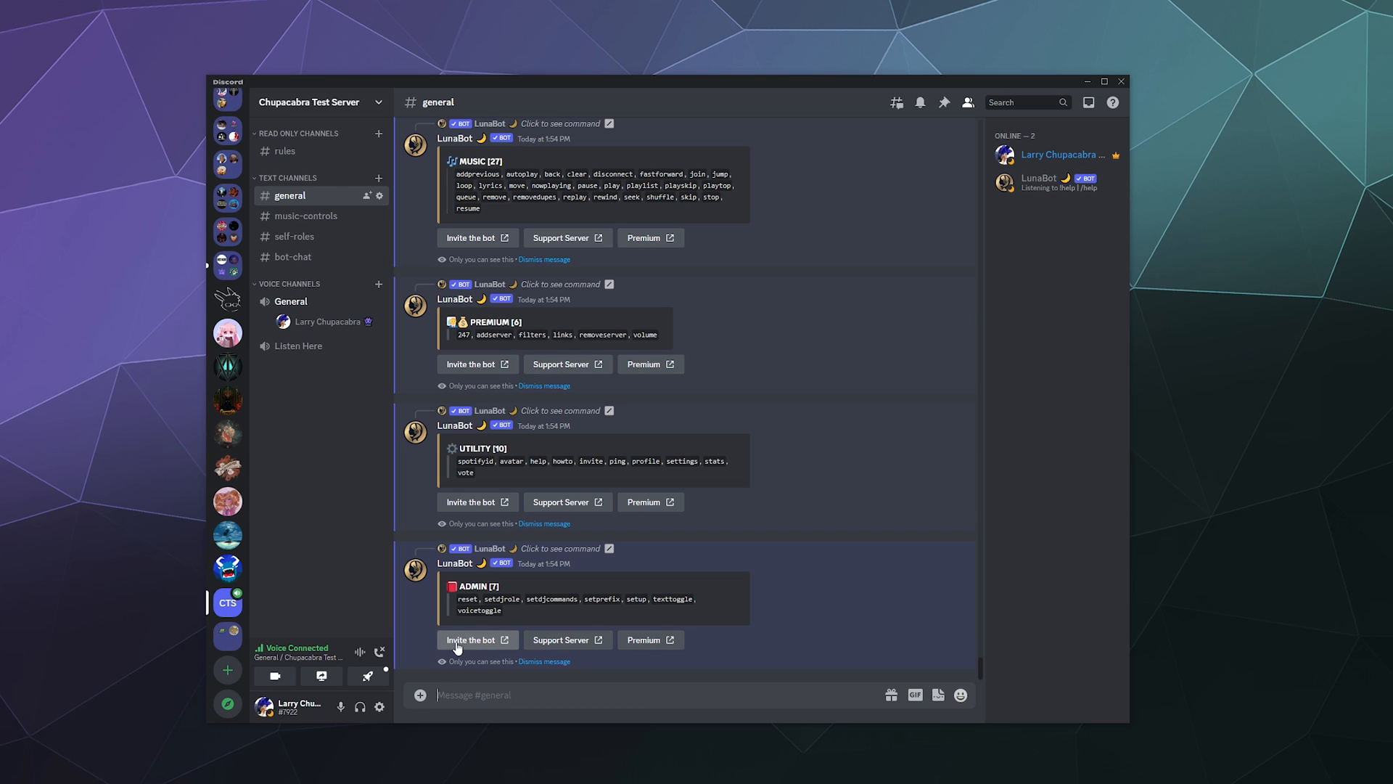
text(/play)
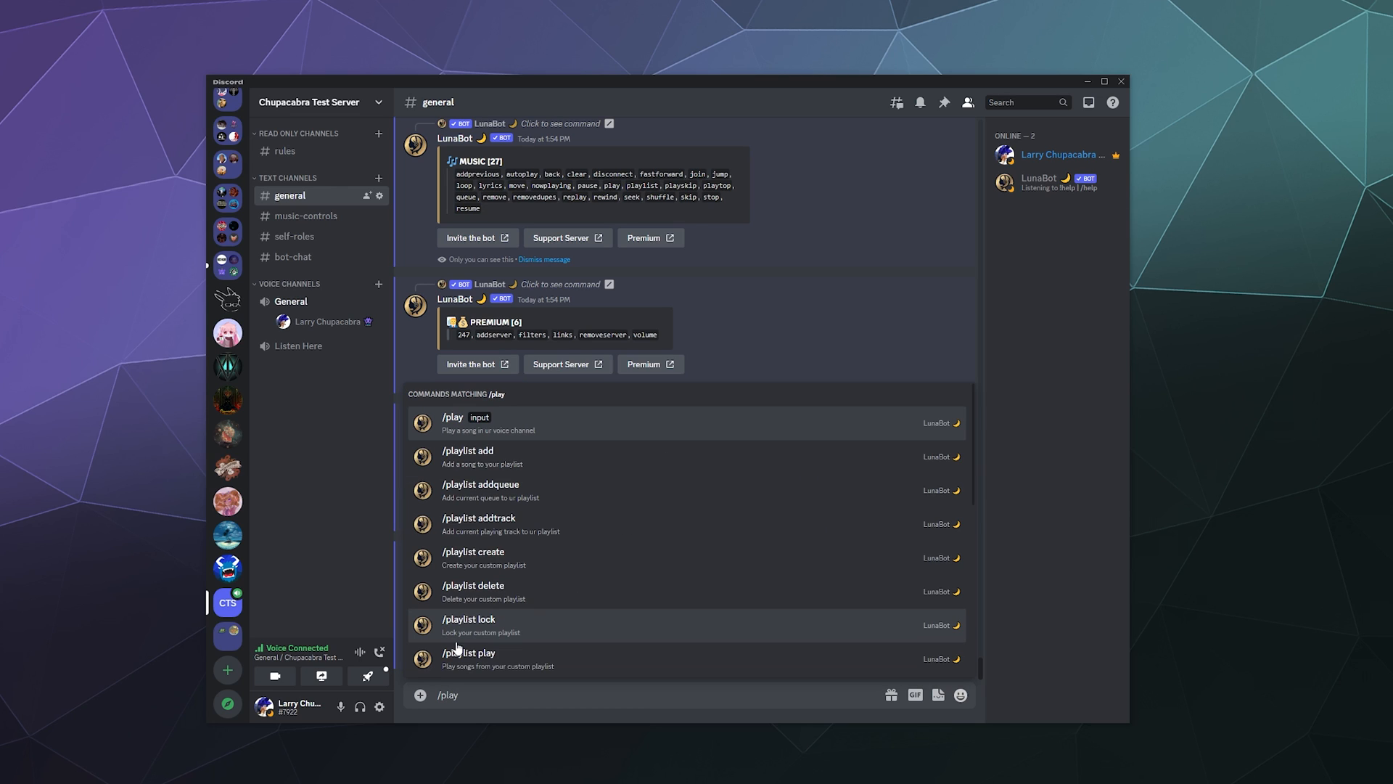
Run /play so LunaBot joins General voice and plays Cartoon – On & On.
click(453, 416)
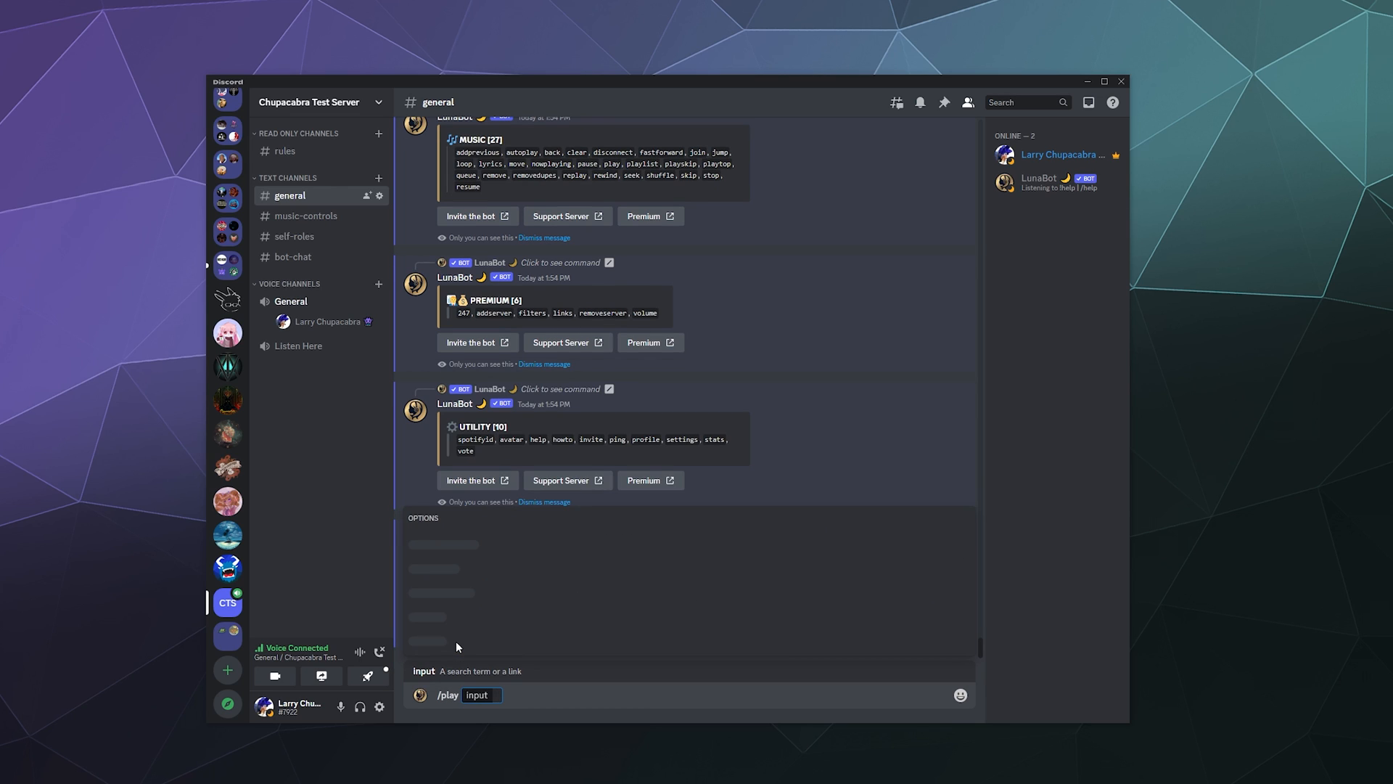
key(Enter)
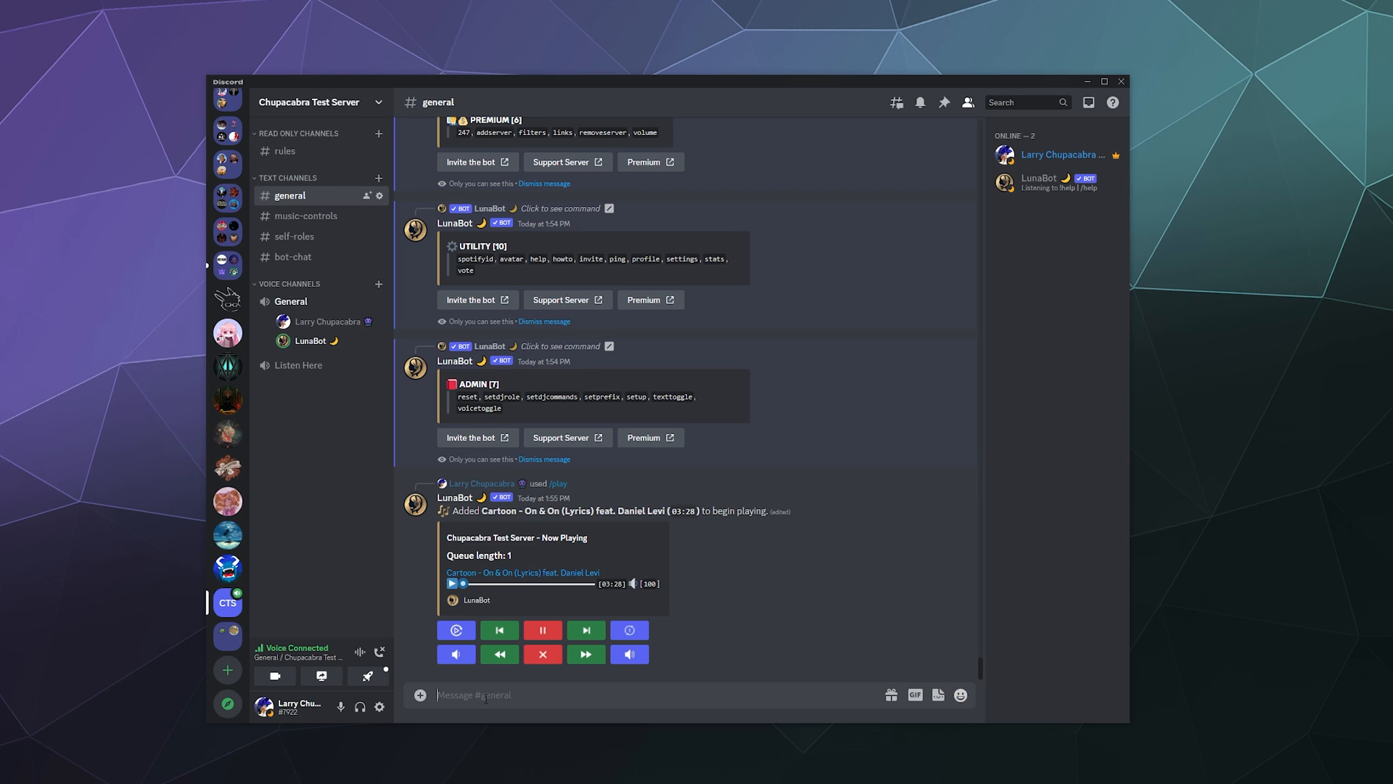
text(/sear)
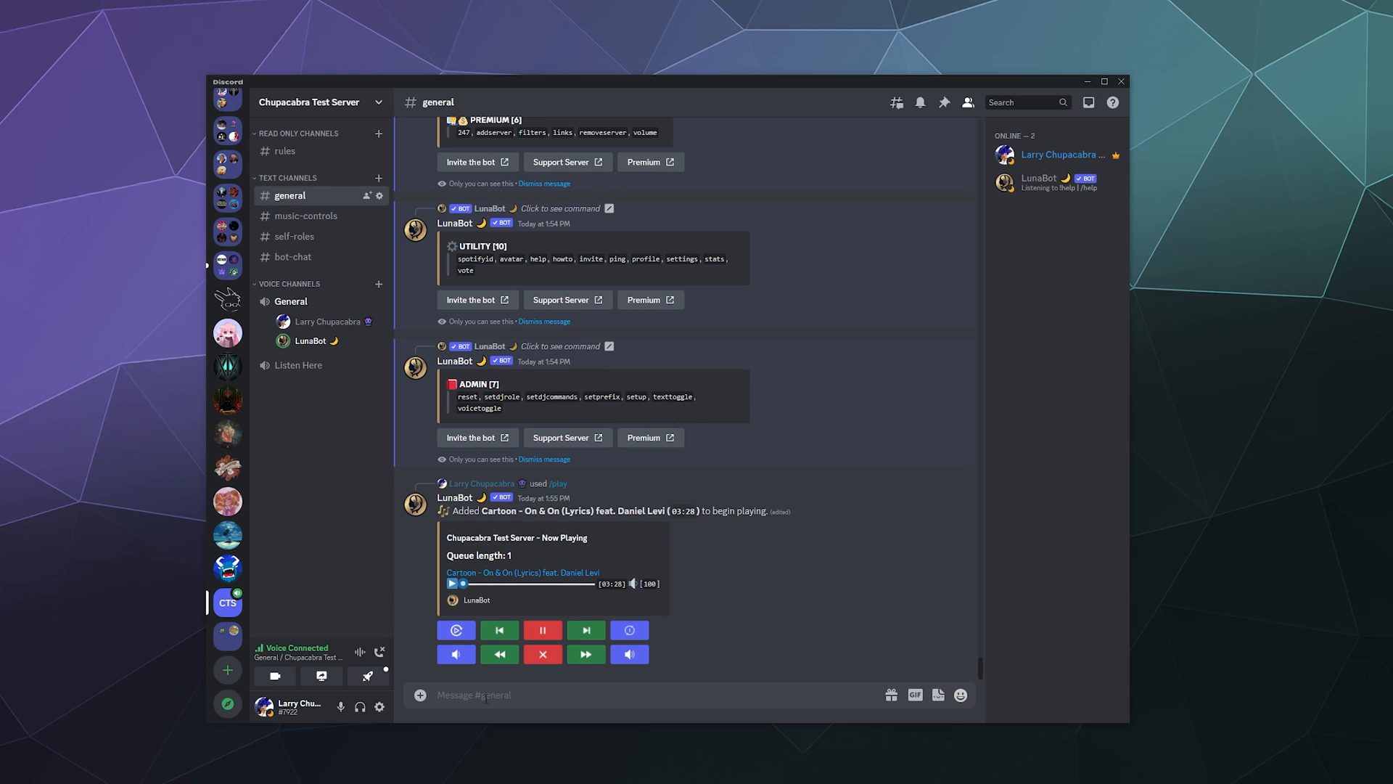
Queue 'Unknown Brain x Rival – Control' at position 1 with /play ncs.
text(/play input)
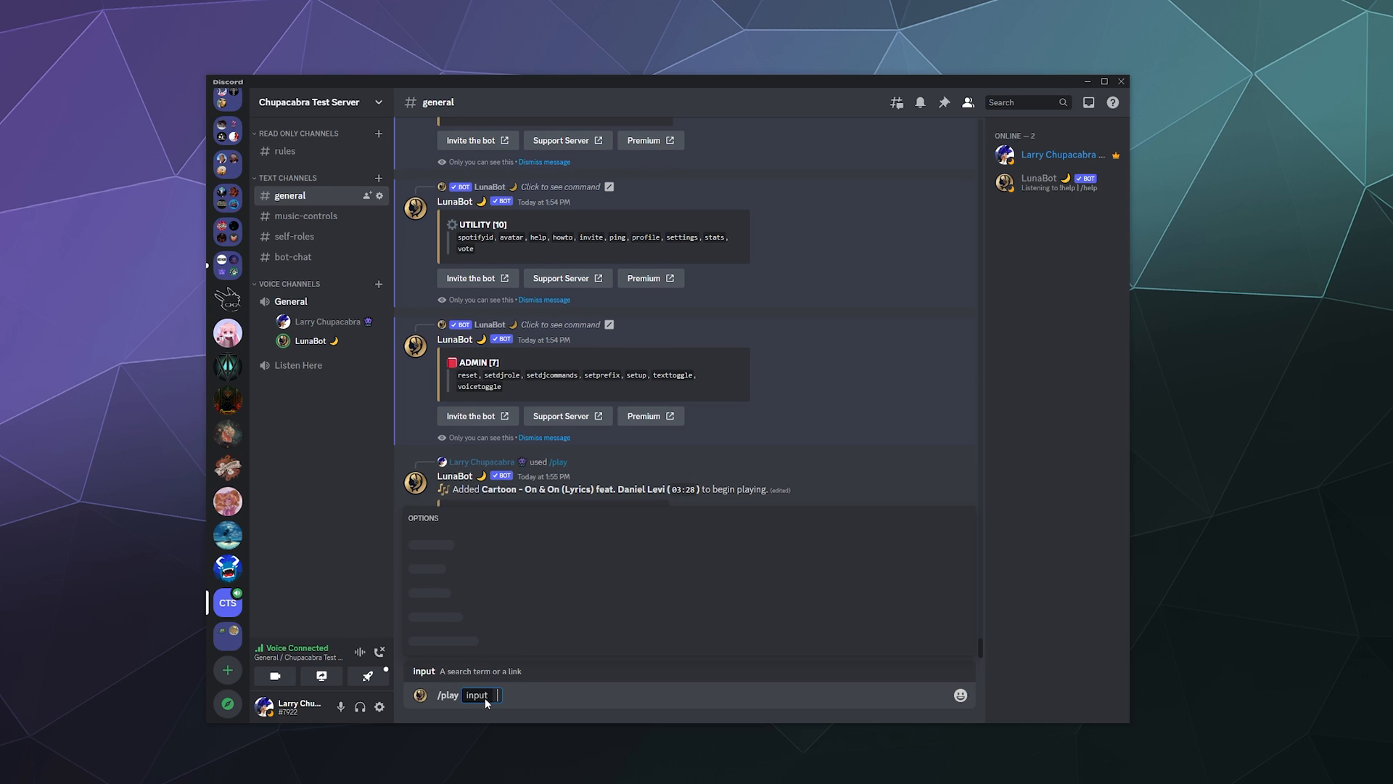
text(ncs)
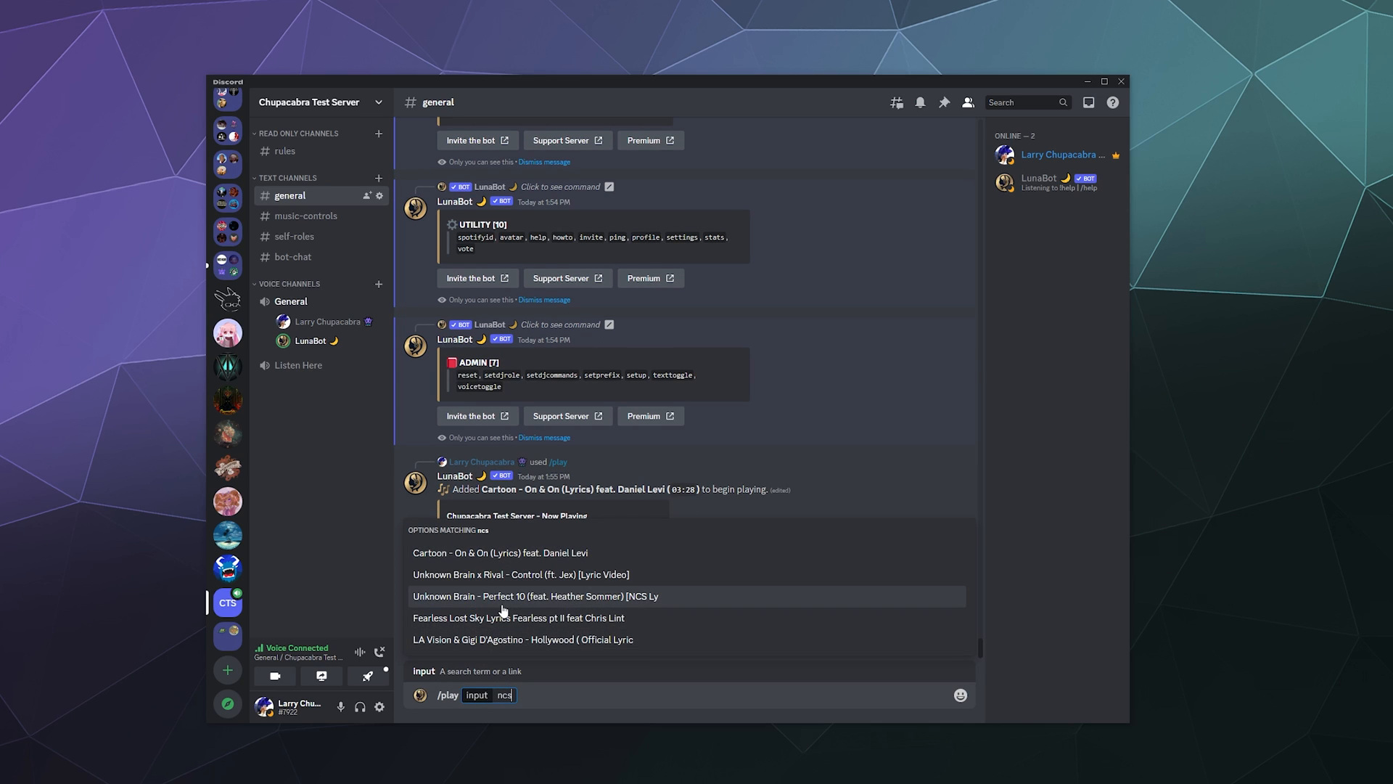
mouse_move(502, 558)
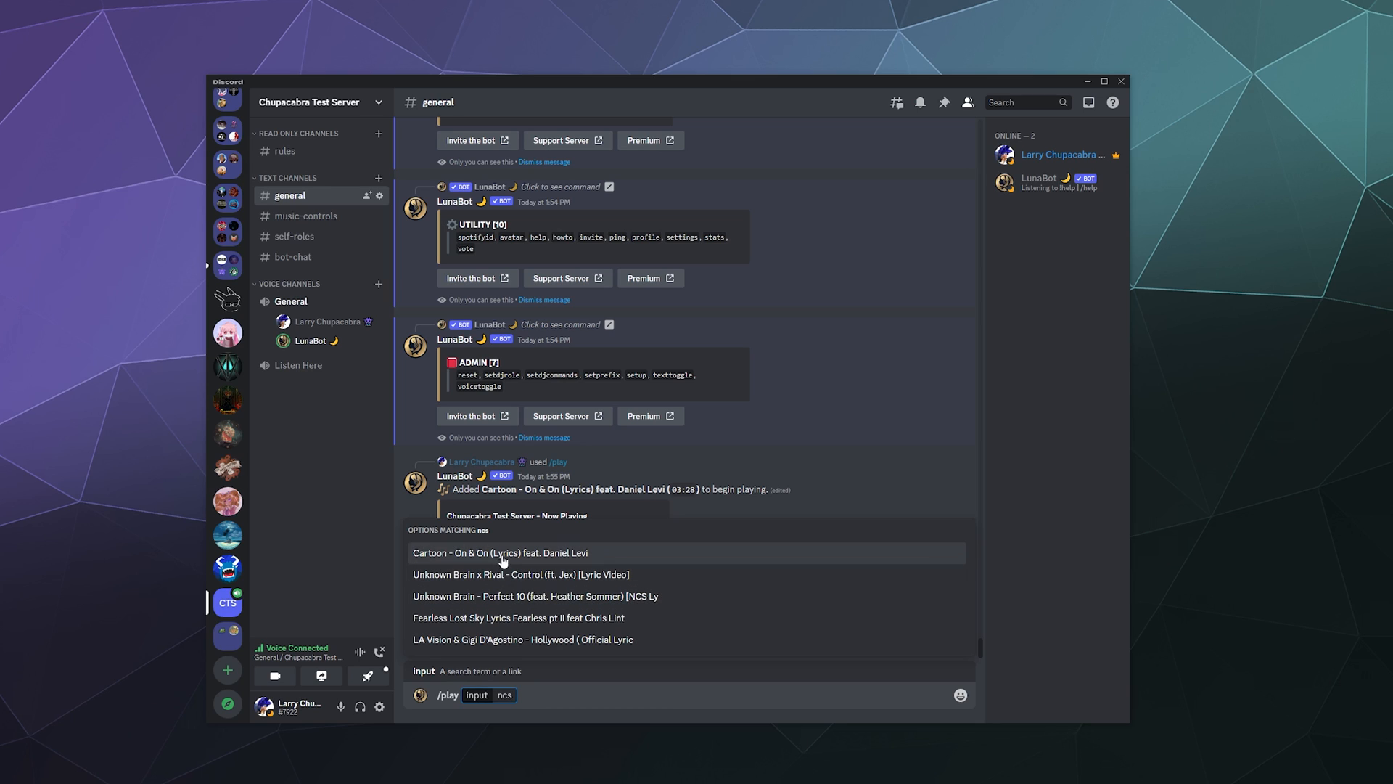
mouse_move(498, 595)
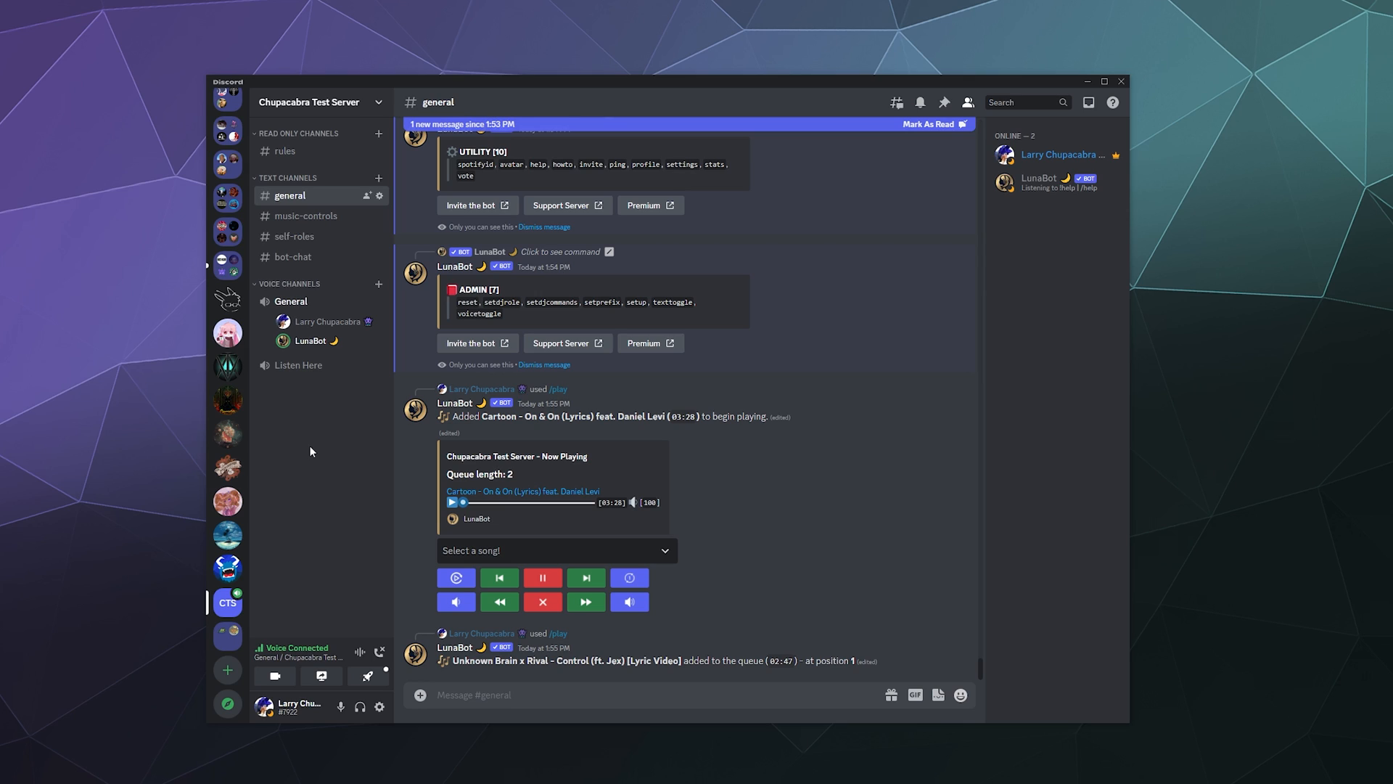
click(474, 694)
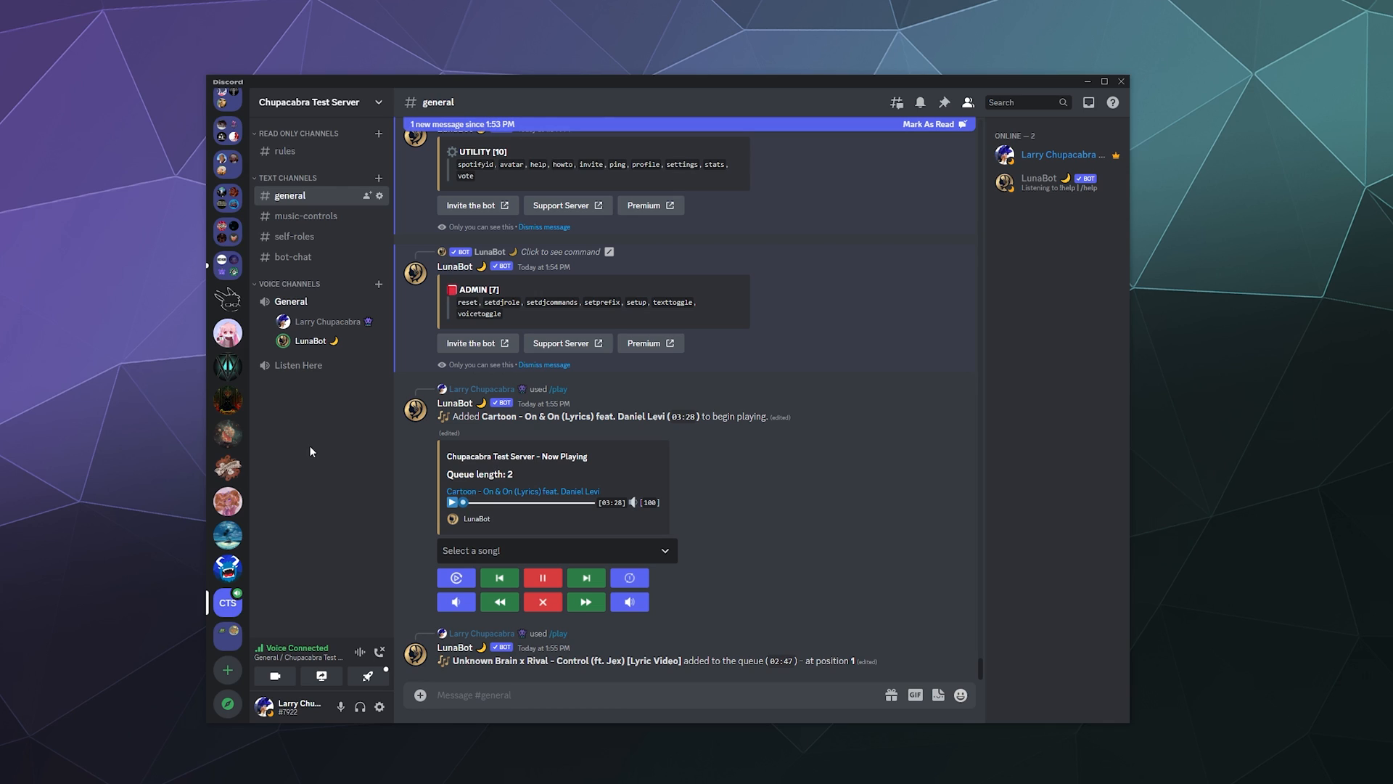
scroll(down, 3)
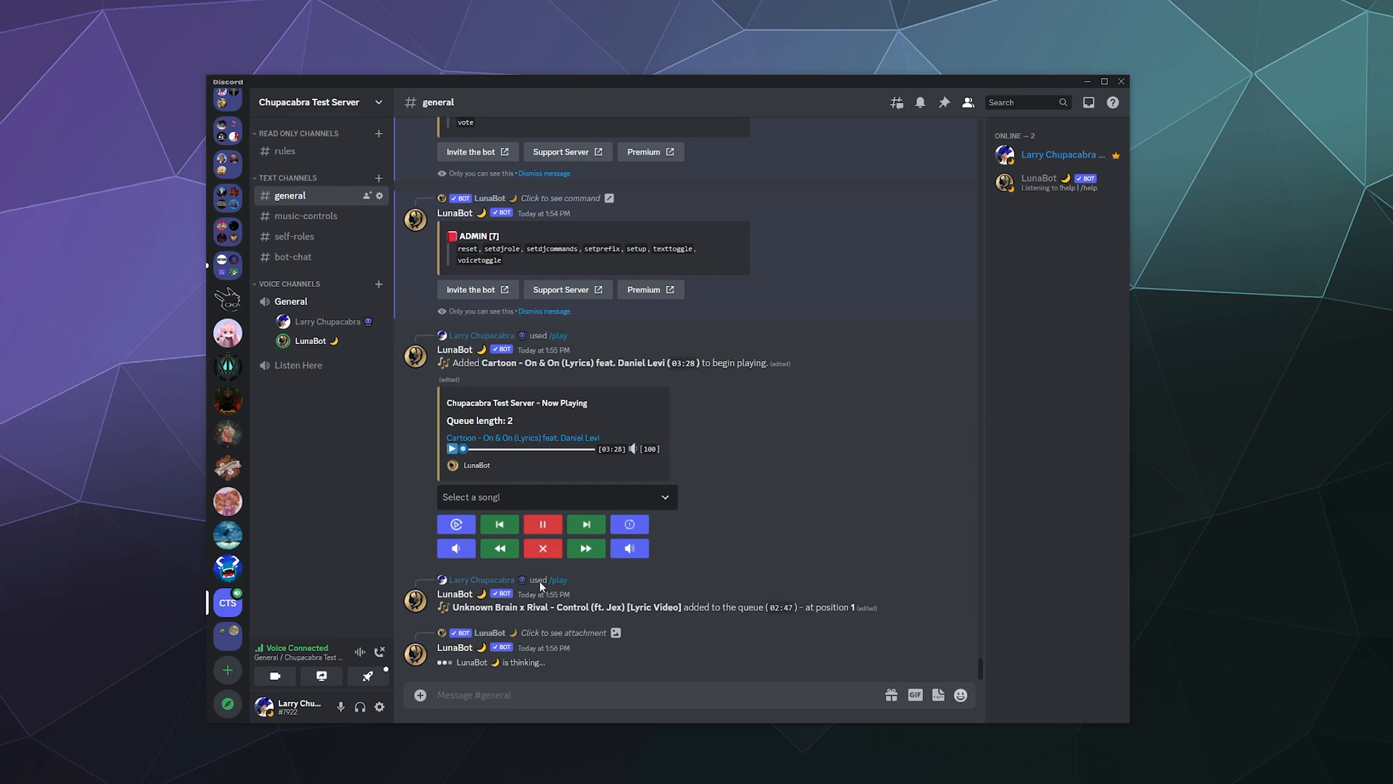
Pause and then resume the song with the Now Playing embed's Pause button.
click(542, 523)
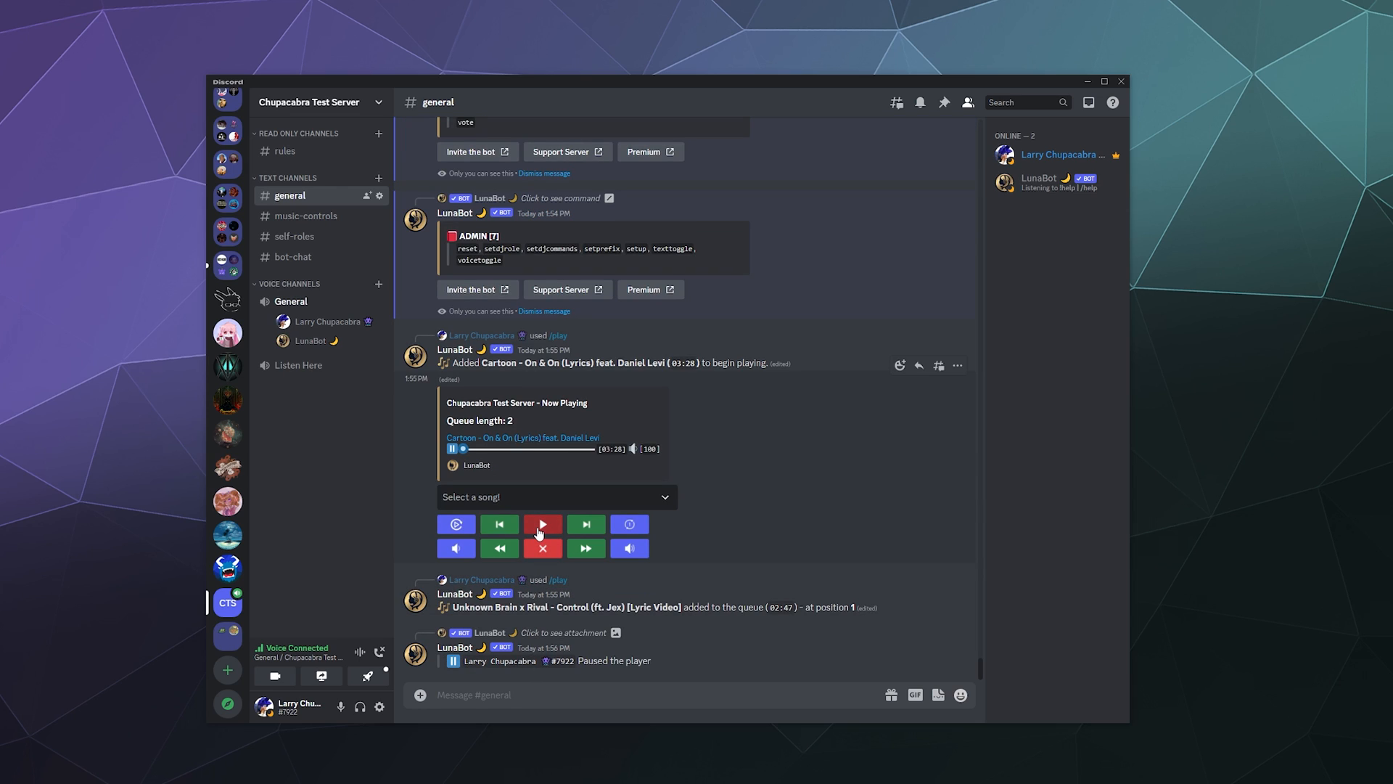
click(542, 524)
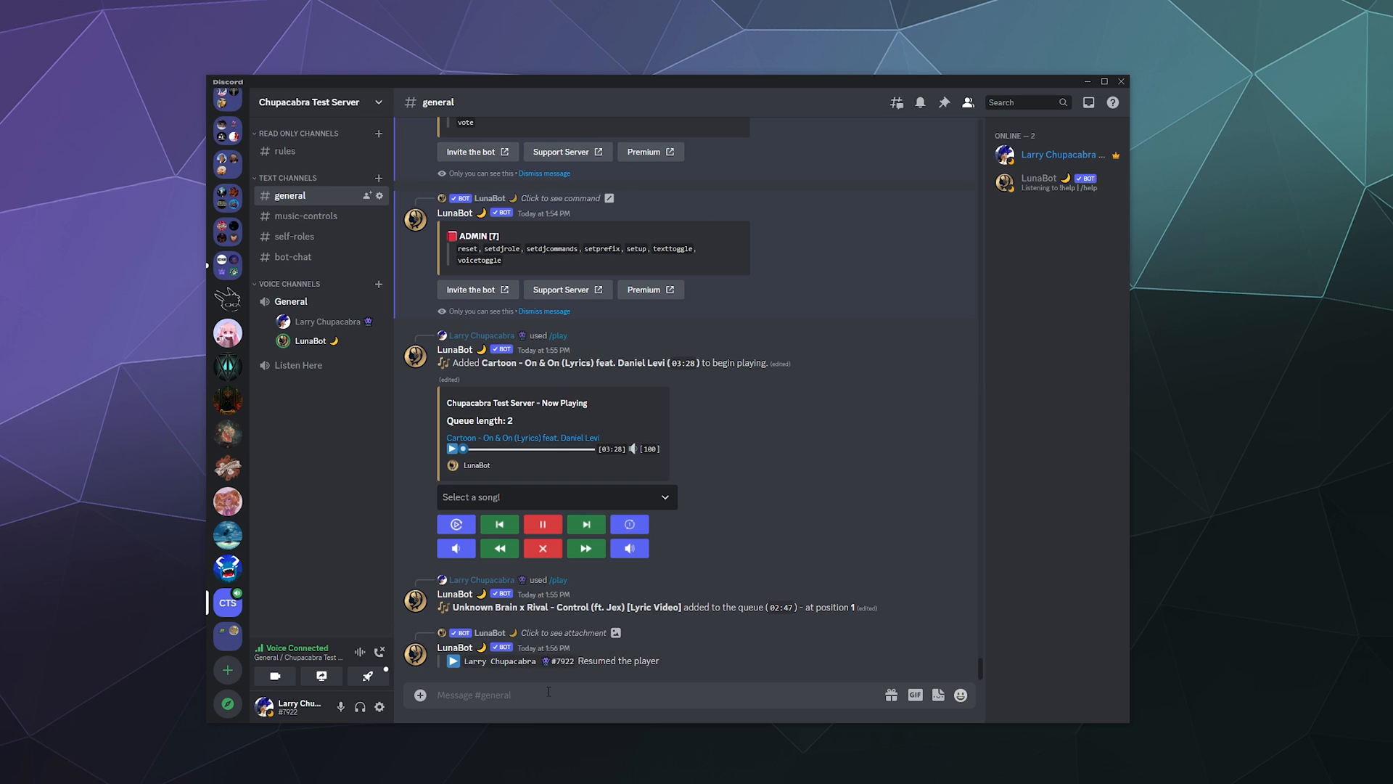
Pause LunaBot's player by sending /pause twice.
text(/pause)
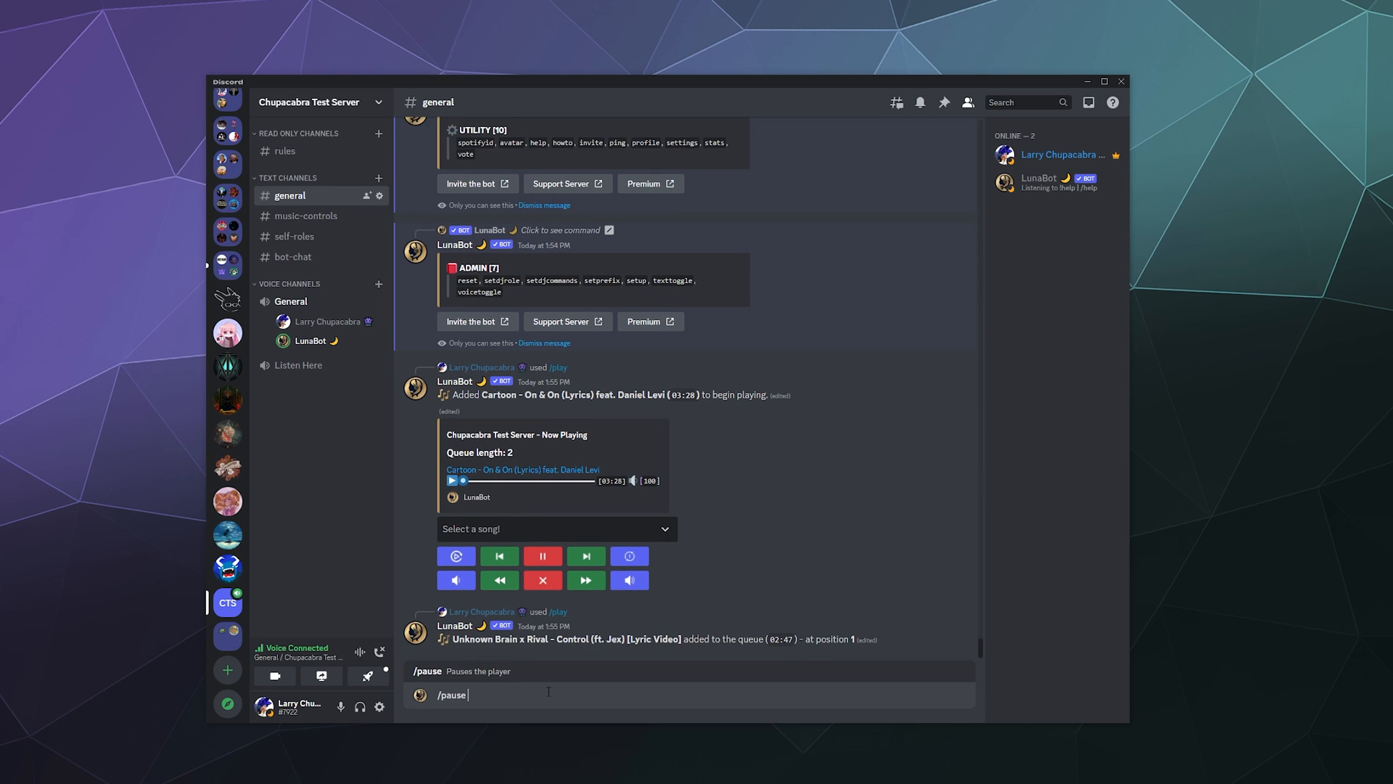
text(/)
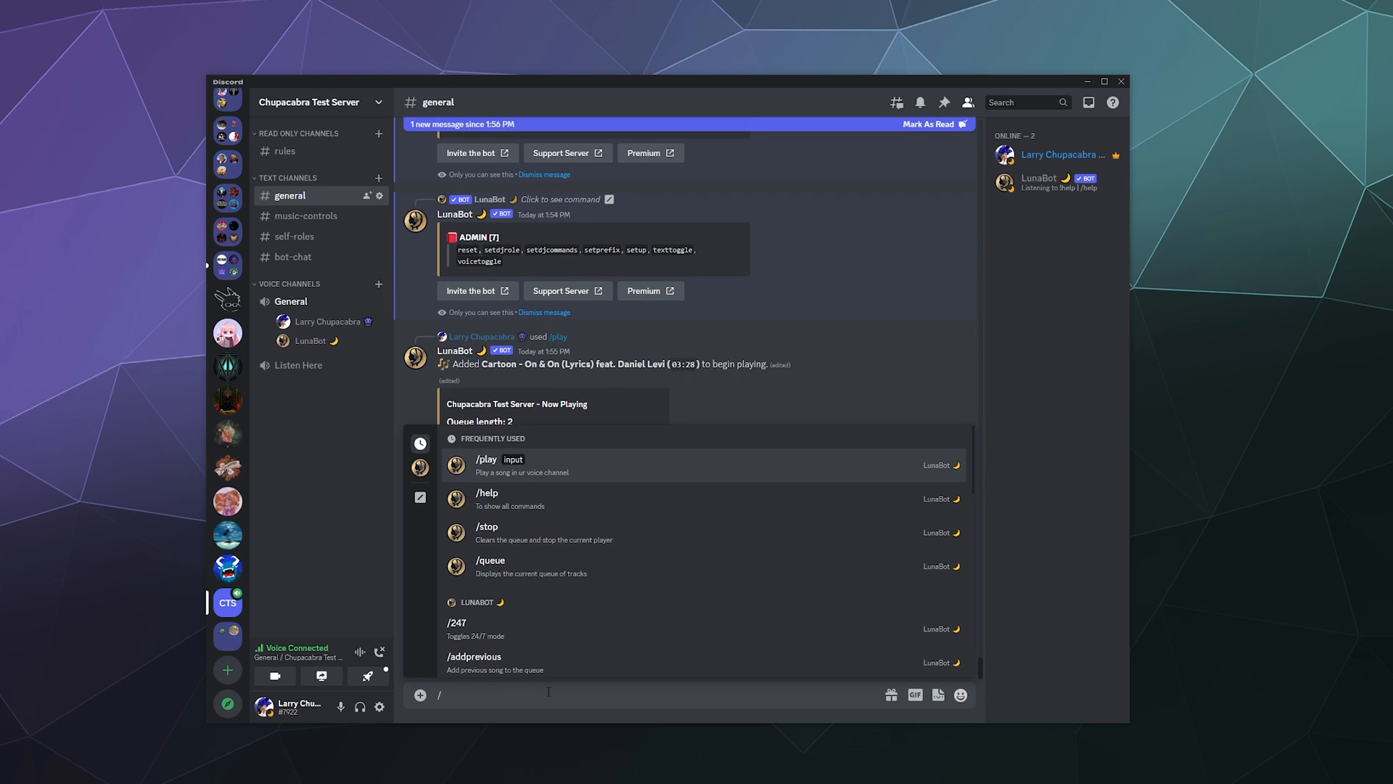
text(pause)
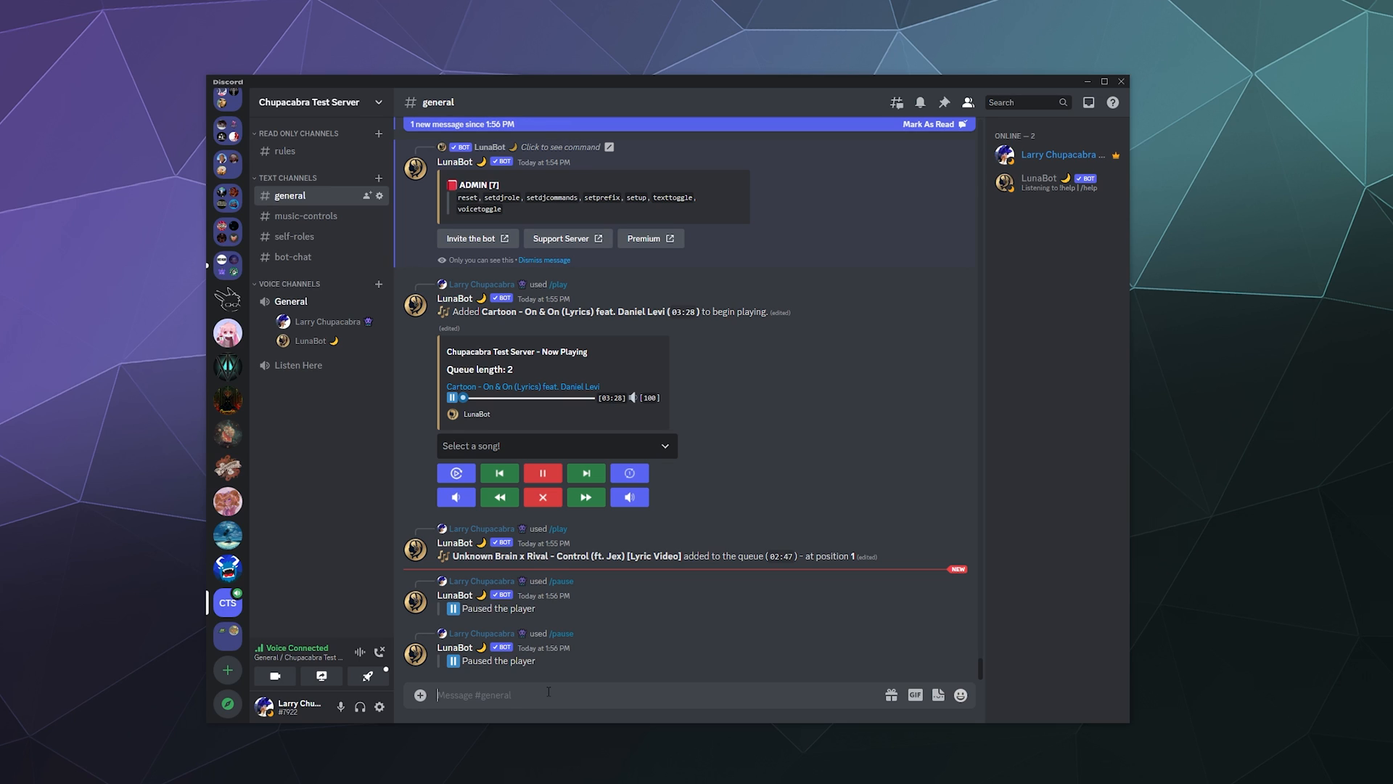
Resume playback with /resume and list the upcoming track with /queue.
text(/resume)
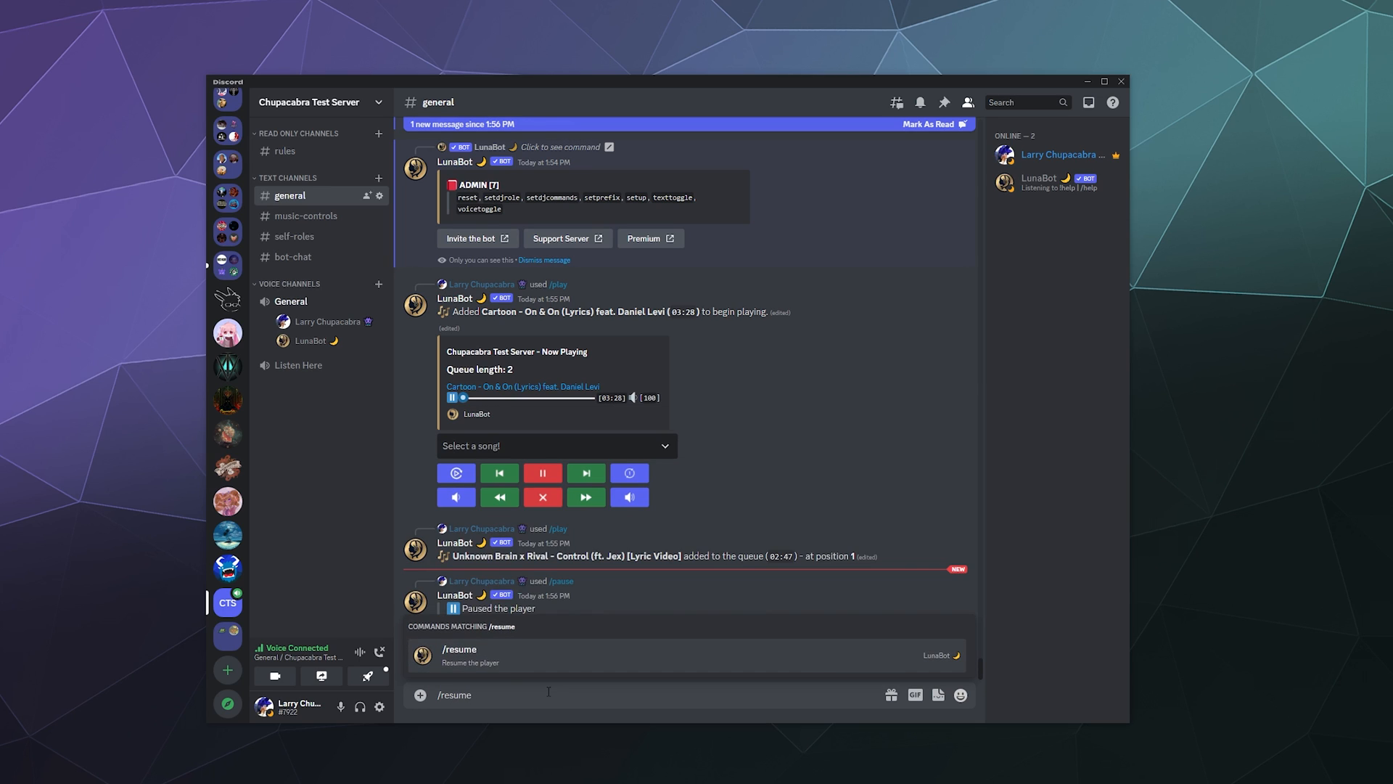
key(Enter)
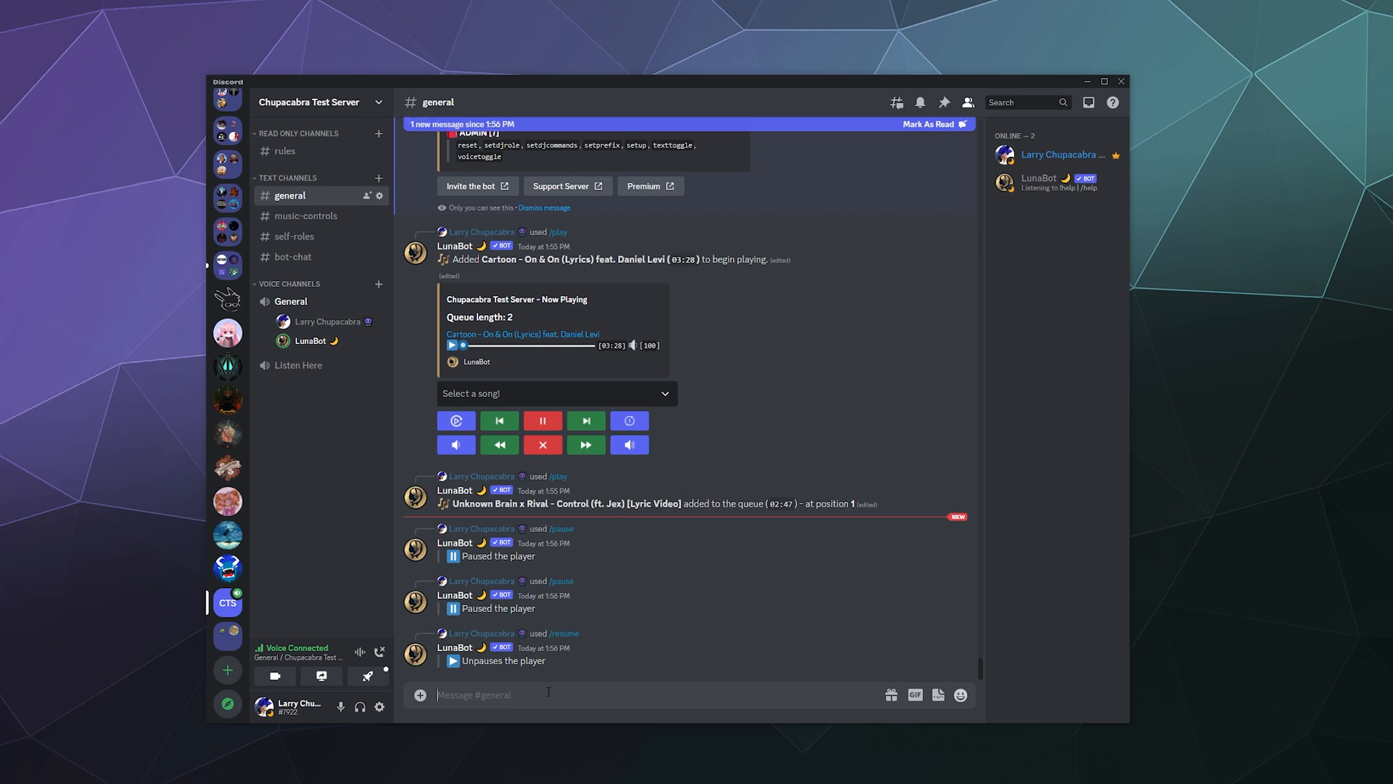
text(/queue)
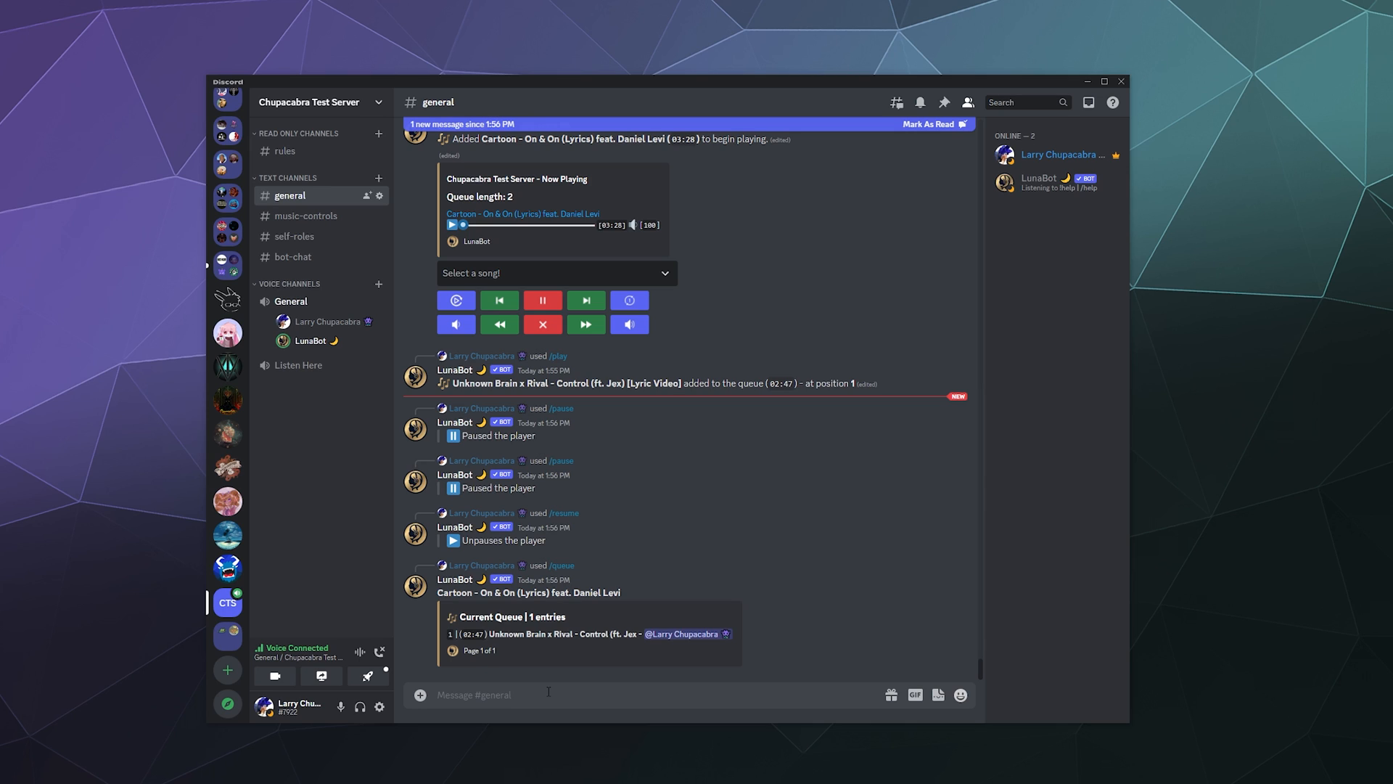
Skip LunaBot to 'Unknown Brain x Rival – Control' with /skip, then begin another slash command.
text(/sku)
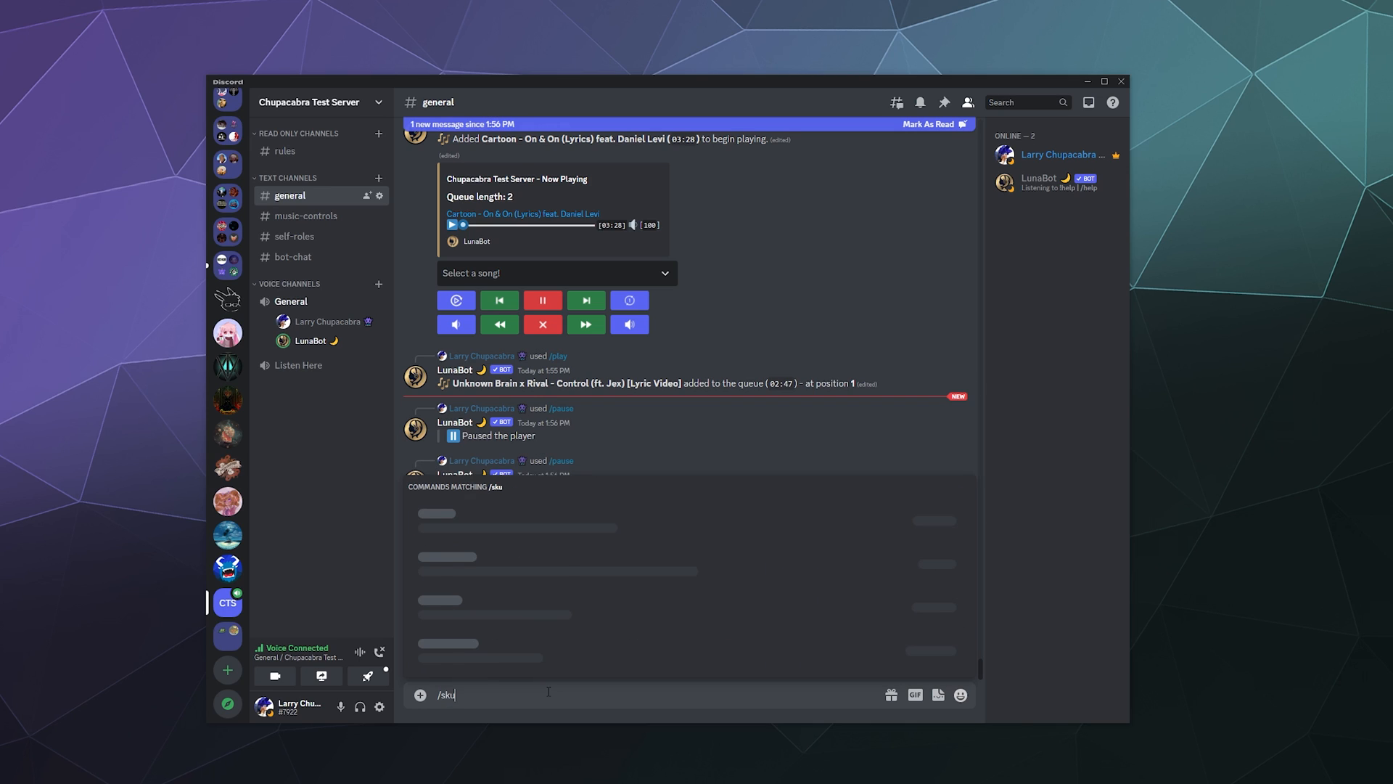
text(skip)
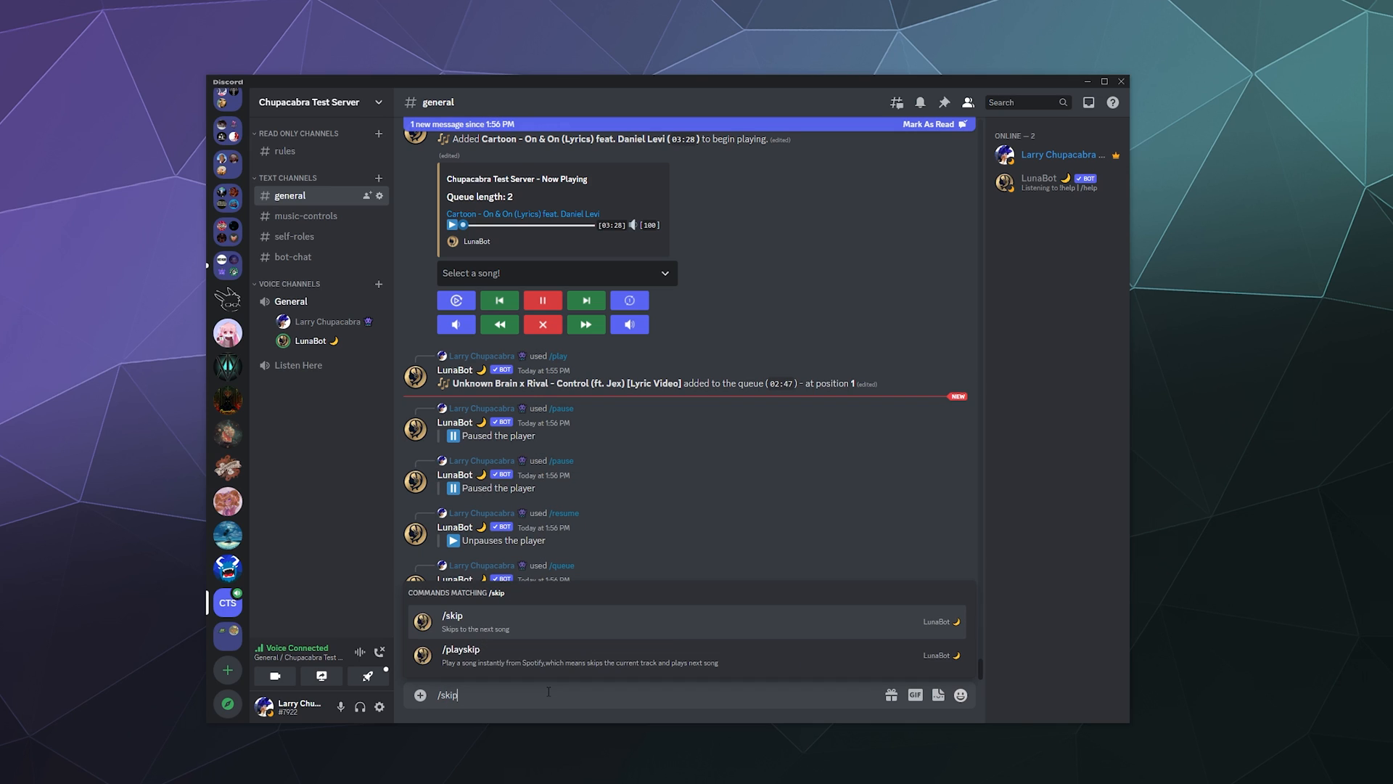
key(Enter)
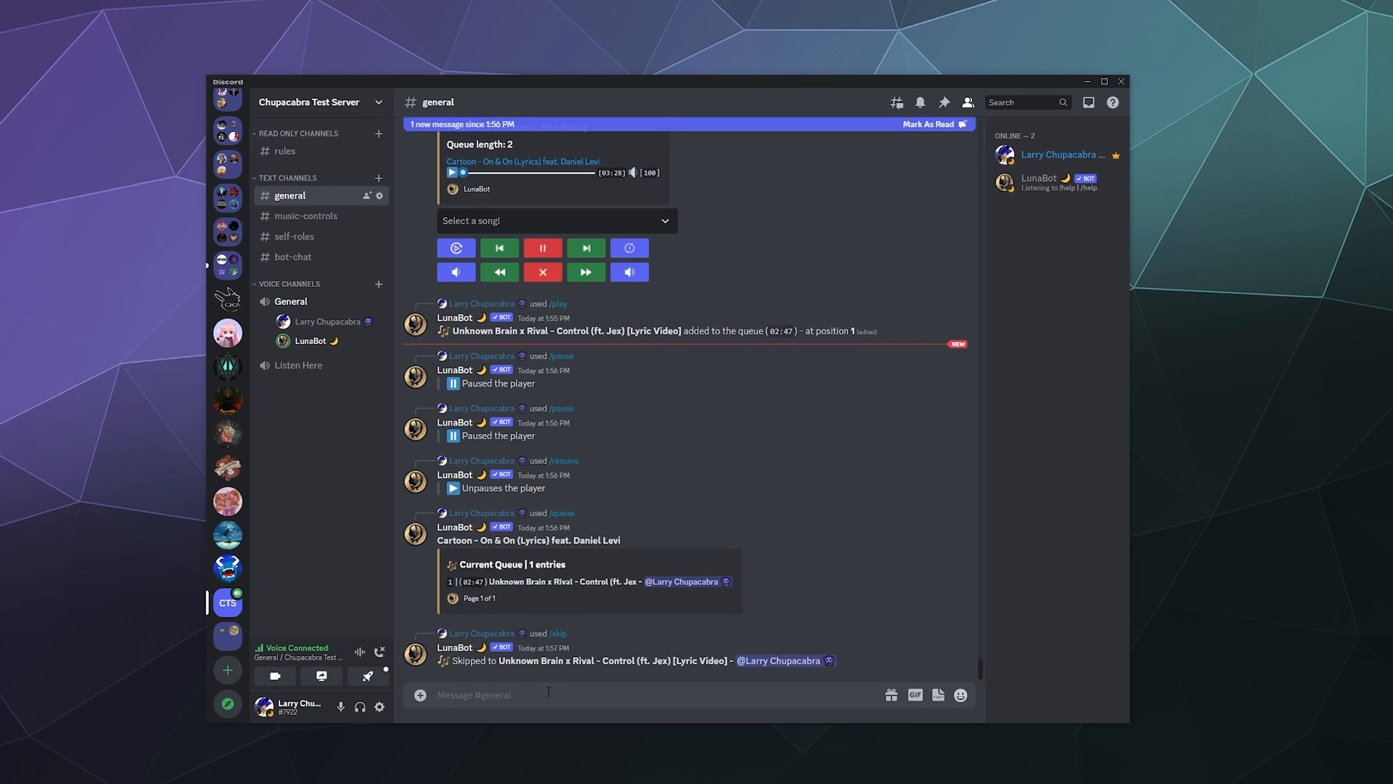
scroll(down, 3)
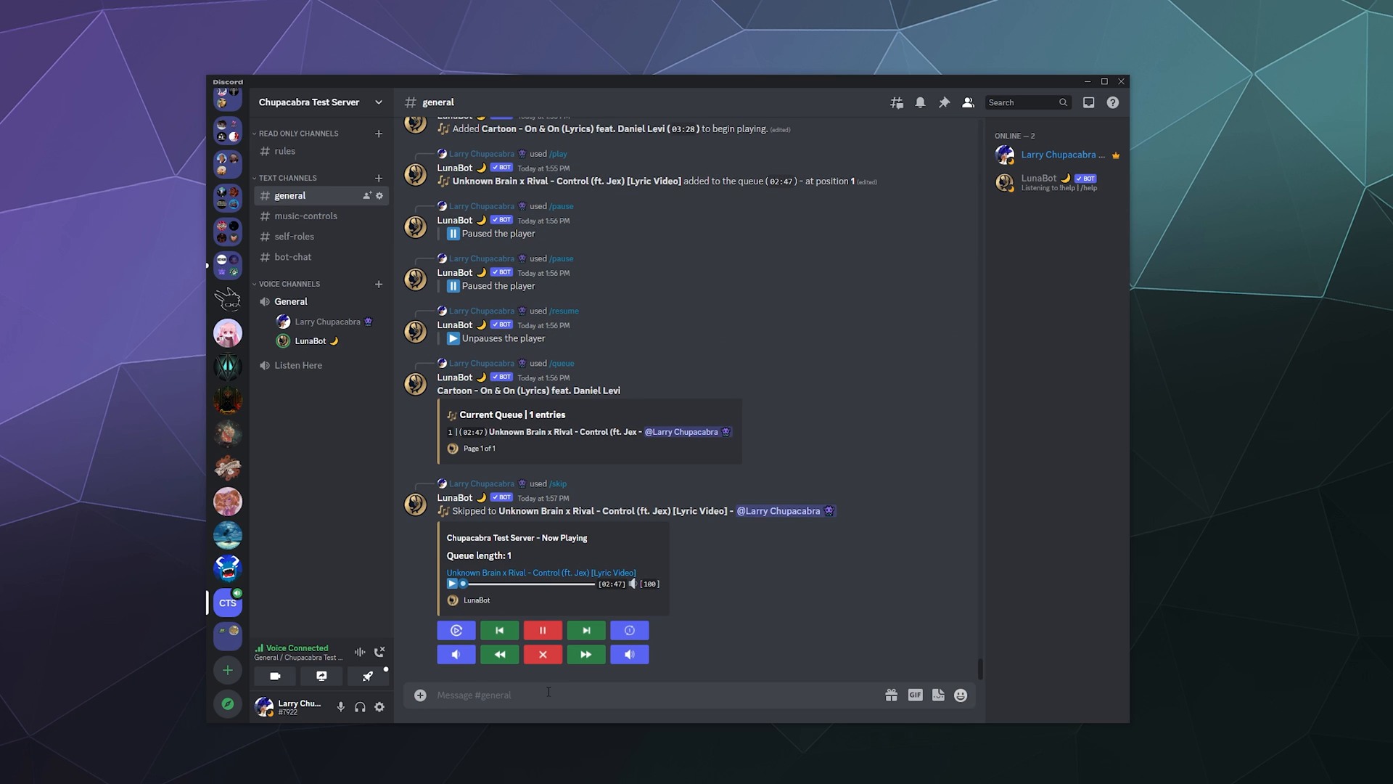
text(/setdjrole role)
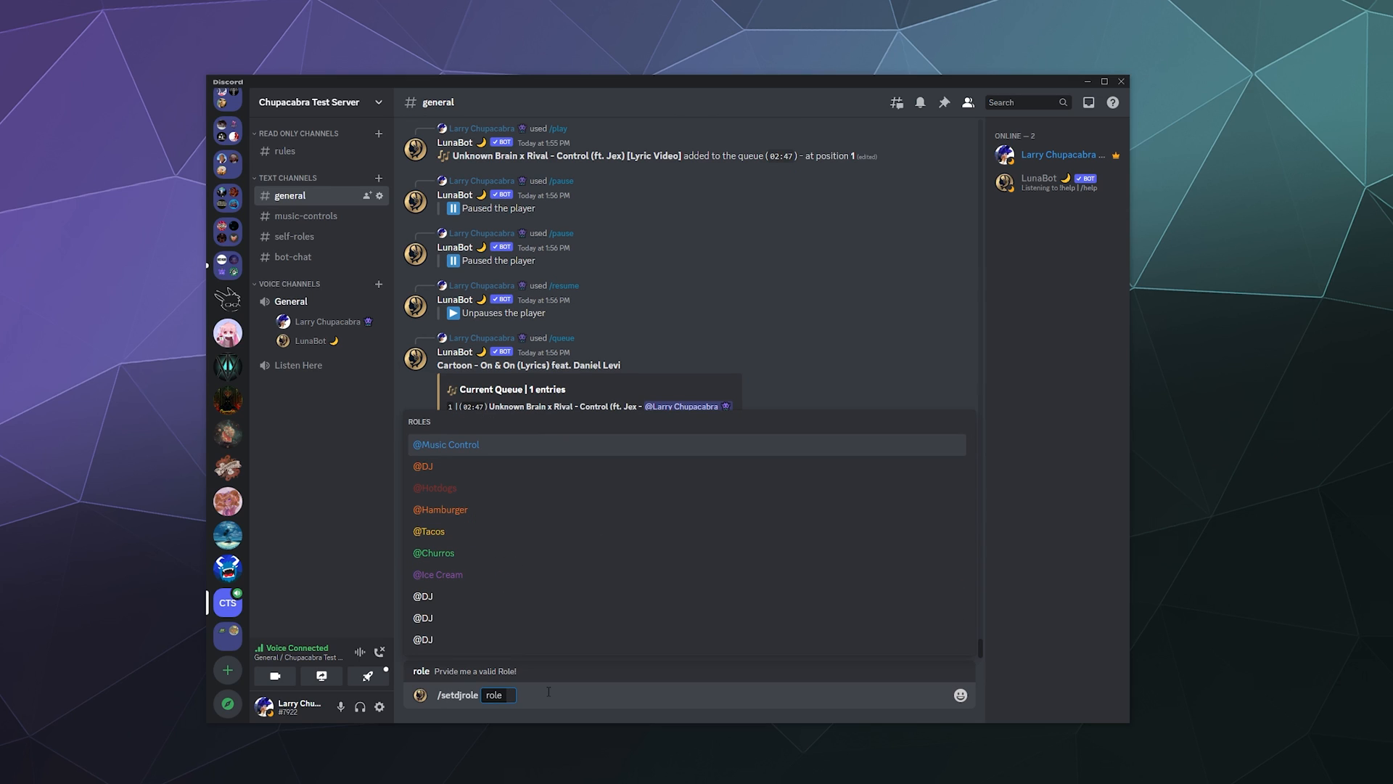
mouse_move(456, 462)
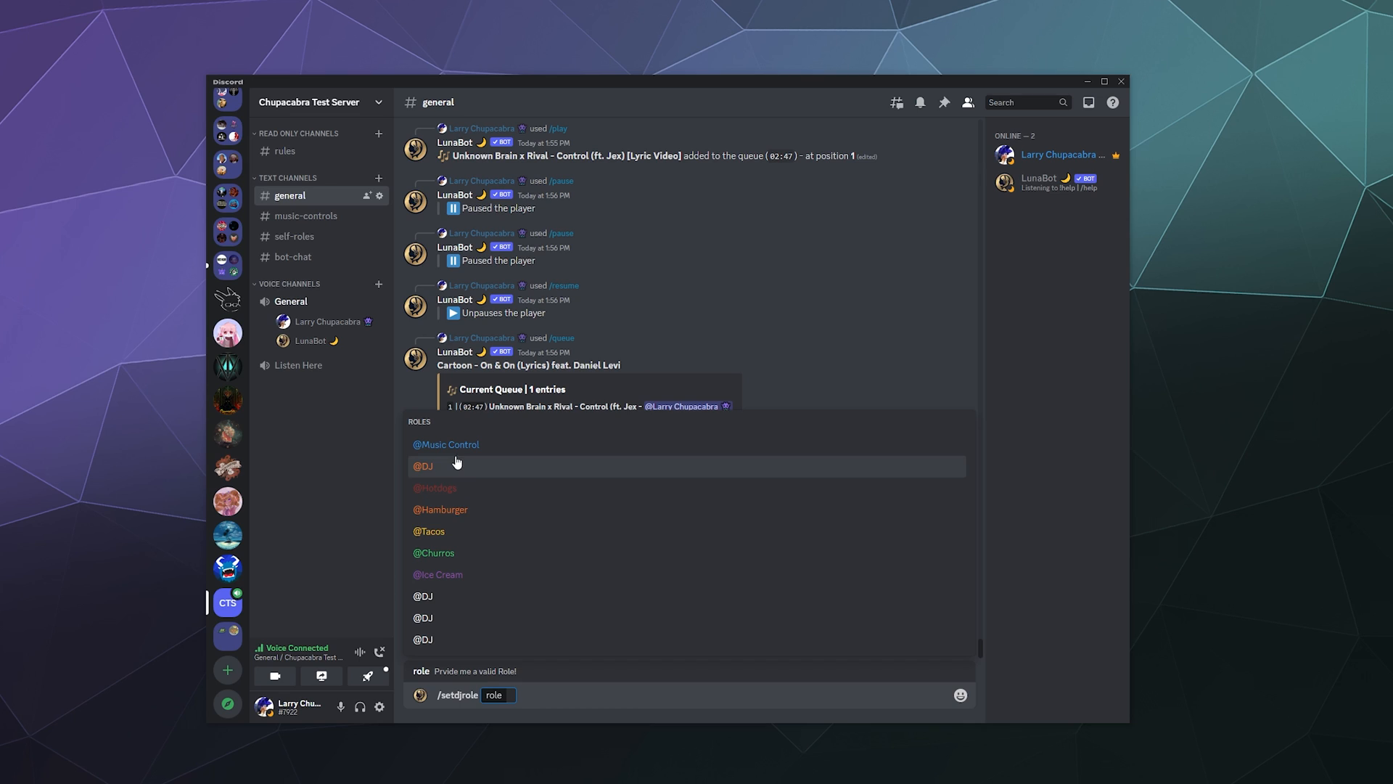
mouse_move(463, 471)
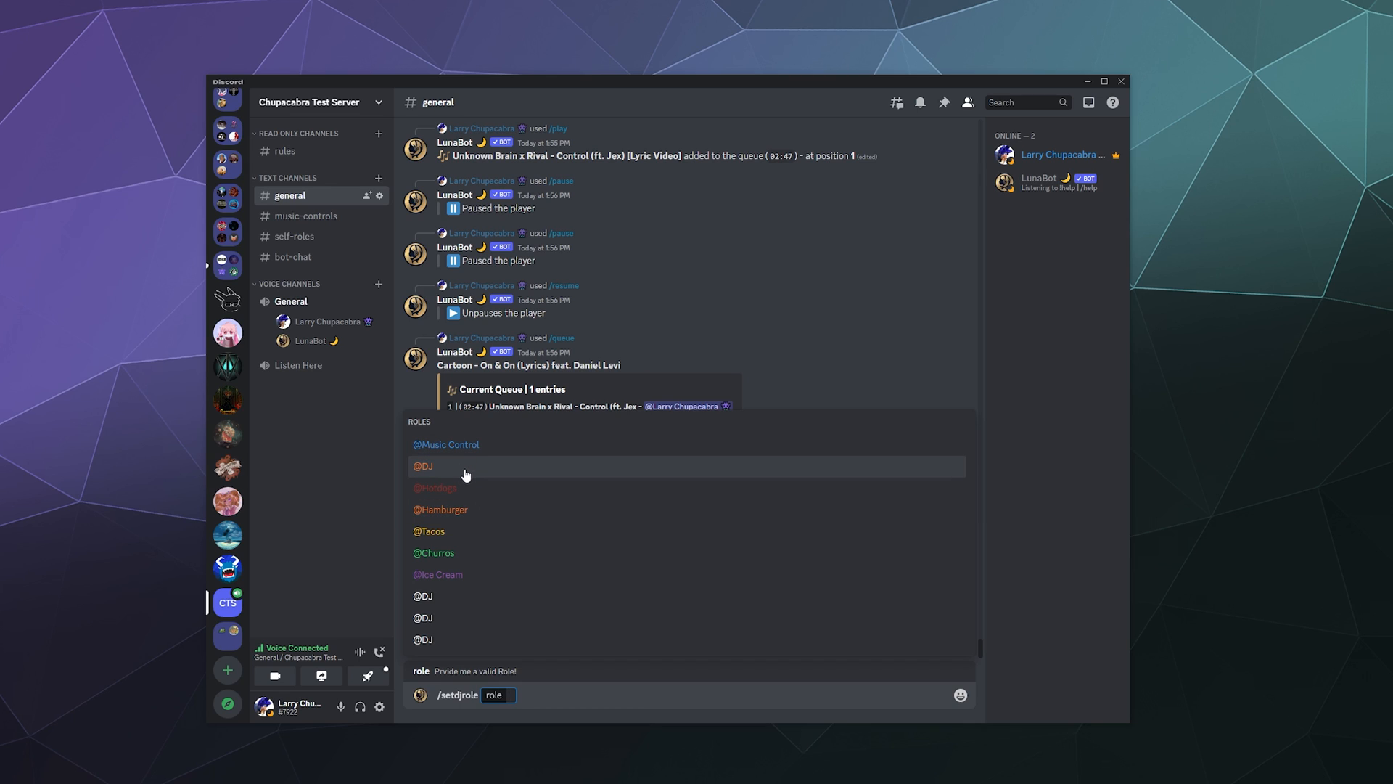
mouse_move(427, 476)
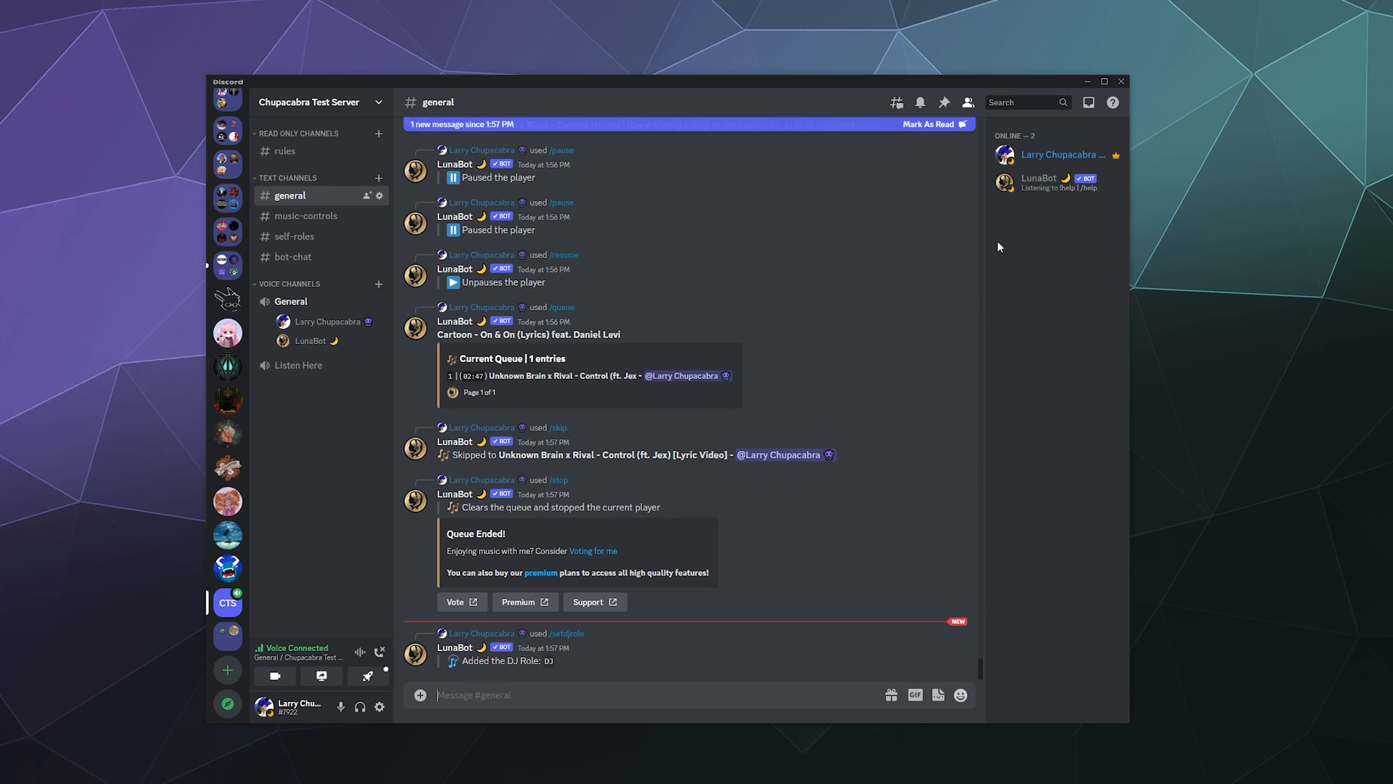
Assign the DJ role to LunaBot through its member profile's role list.
click(1040, 182)
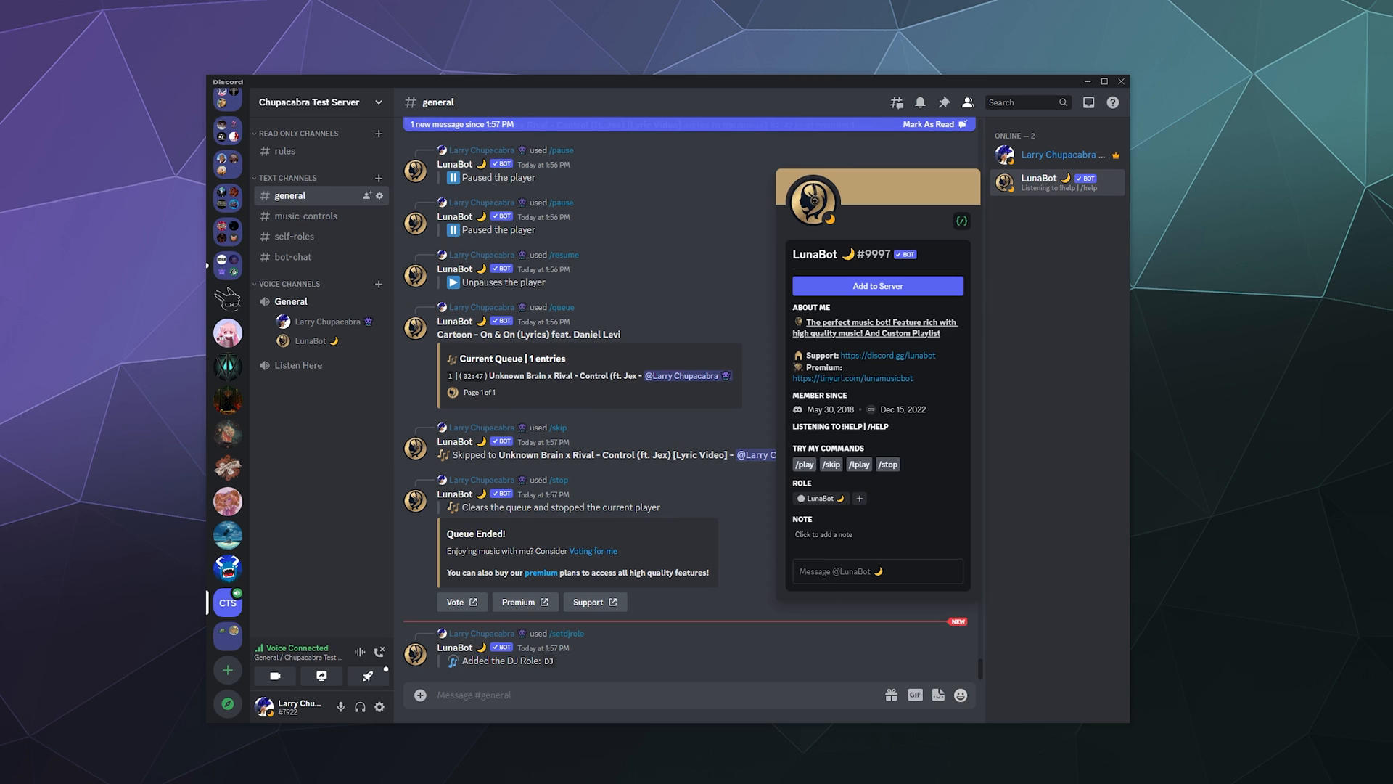
click(858, 498)
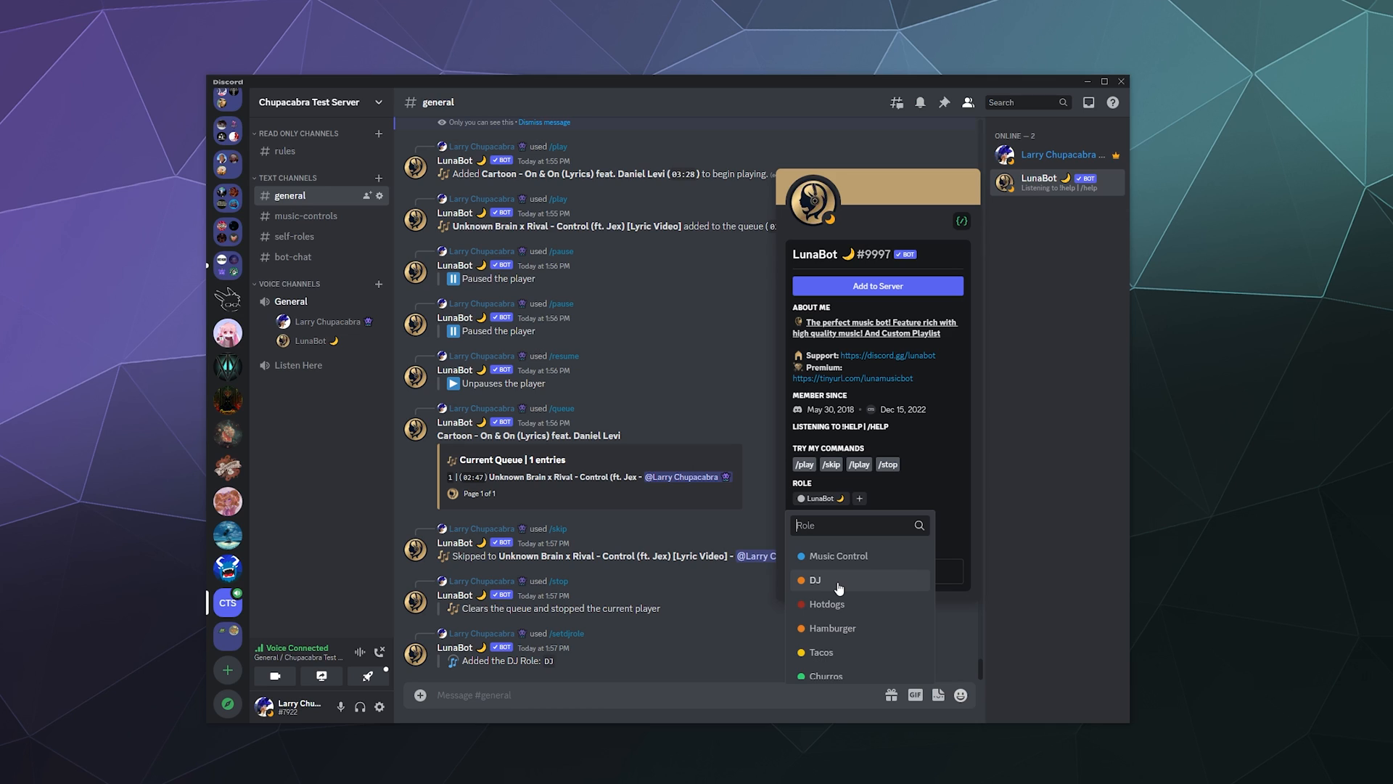
click(1020, 505)
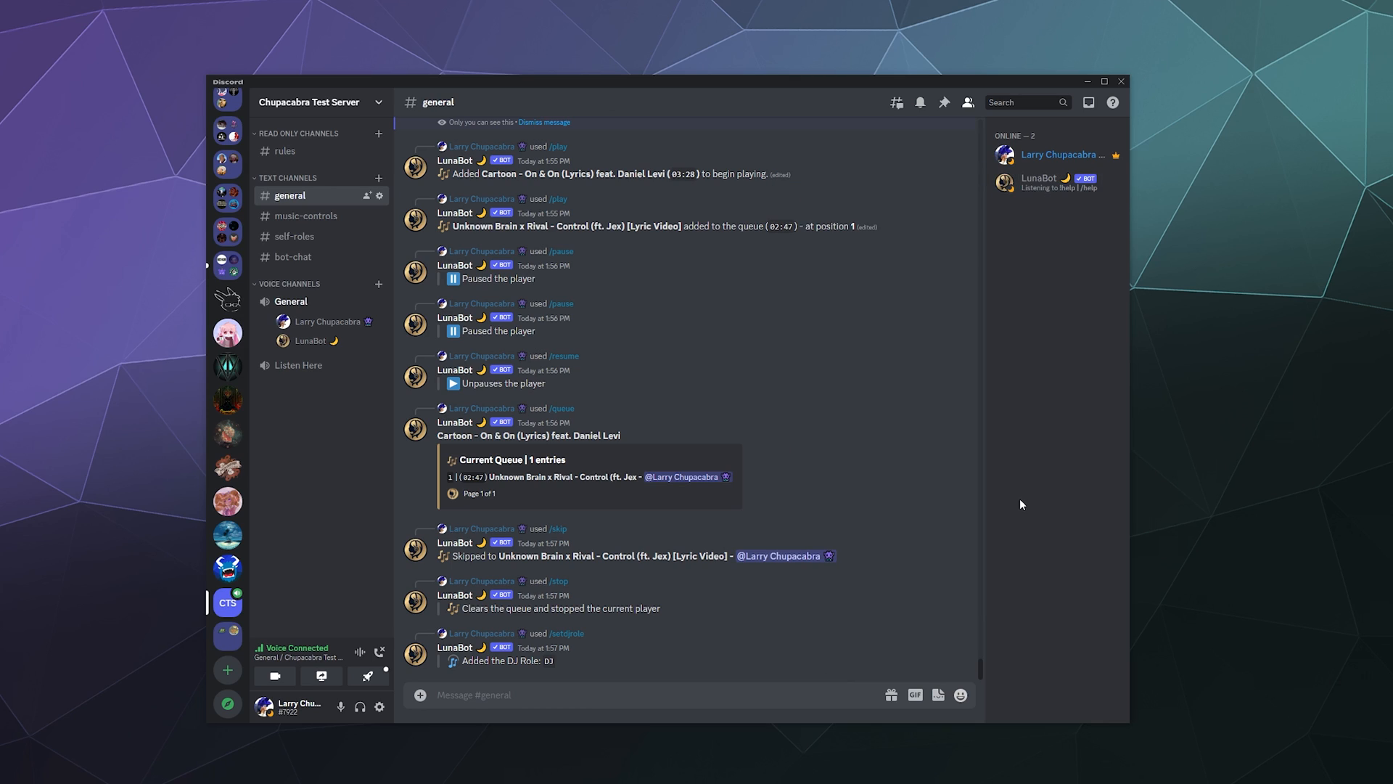
mouse_move(327, 551)
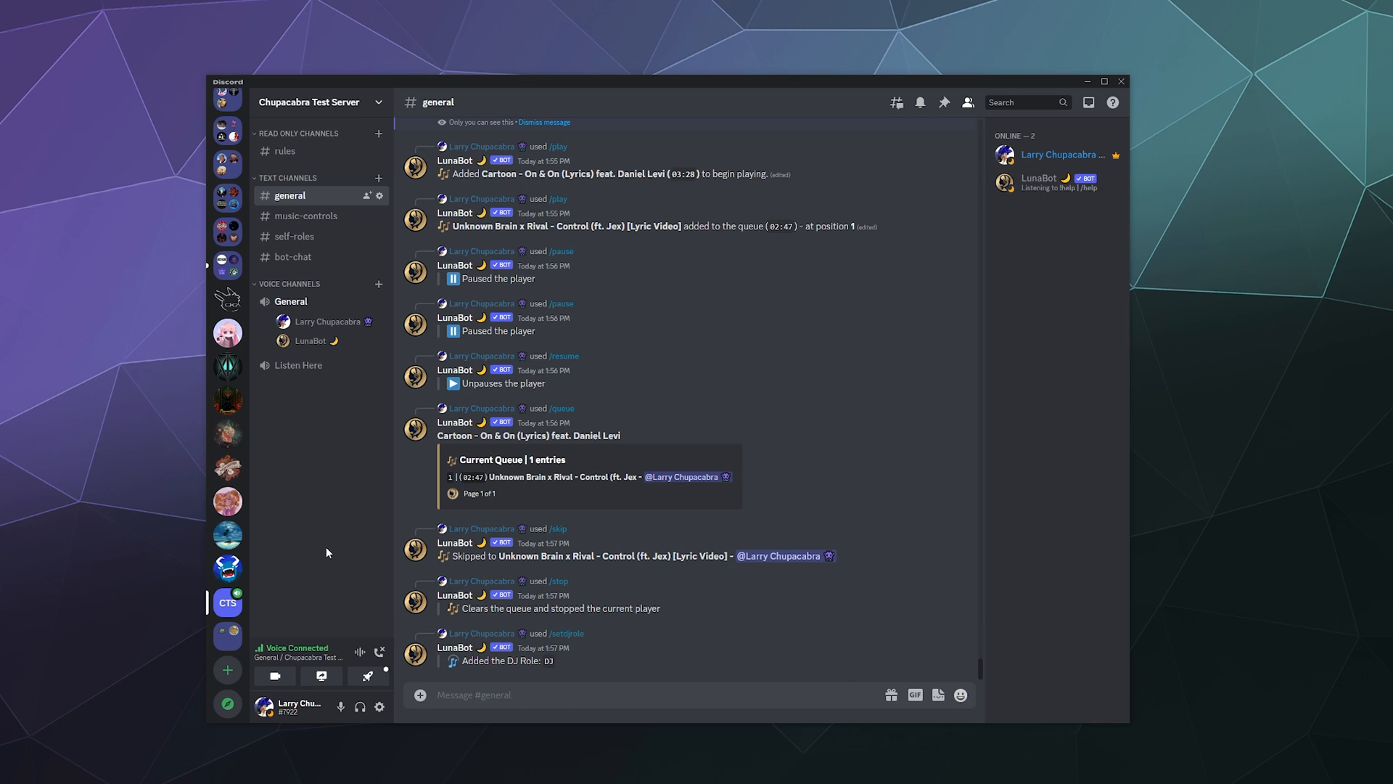